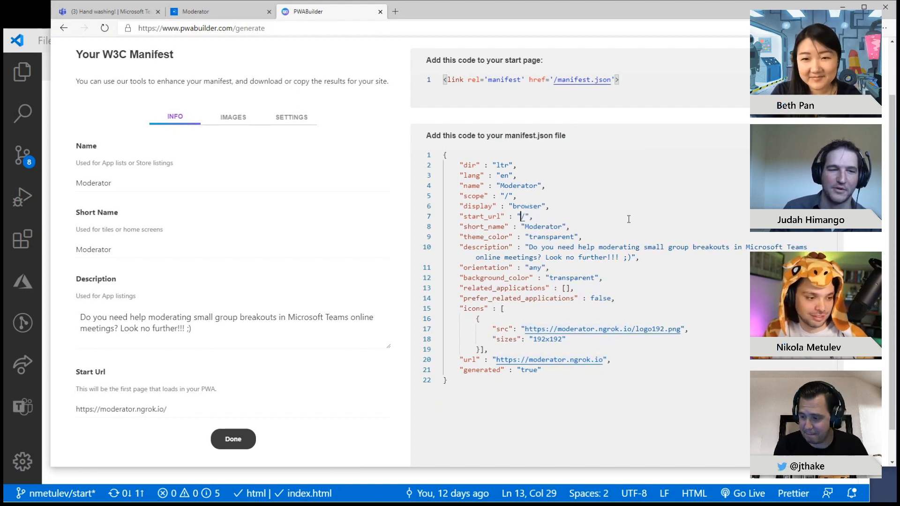
mouse_move(549, 359)
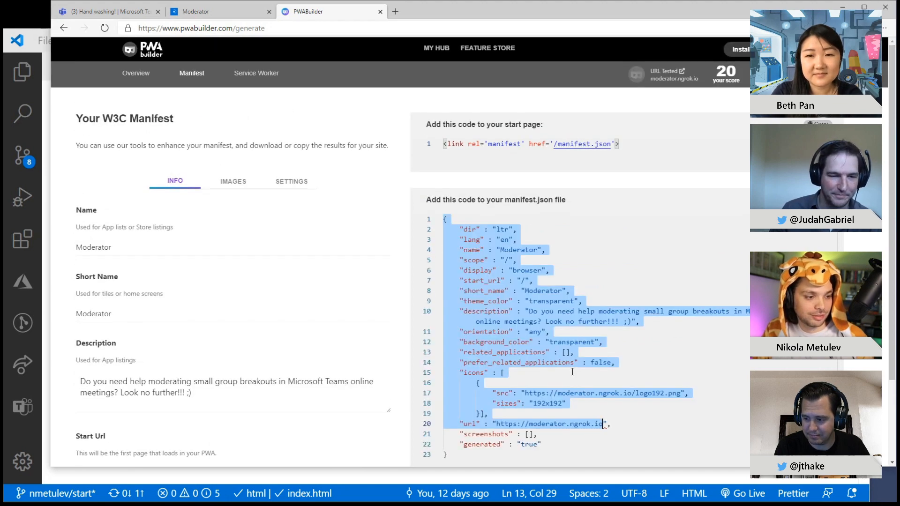
- Set Start Url to '/' and copy the full generated Moderator manifest.json code
scroll(down, 3)
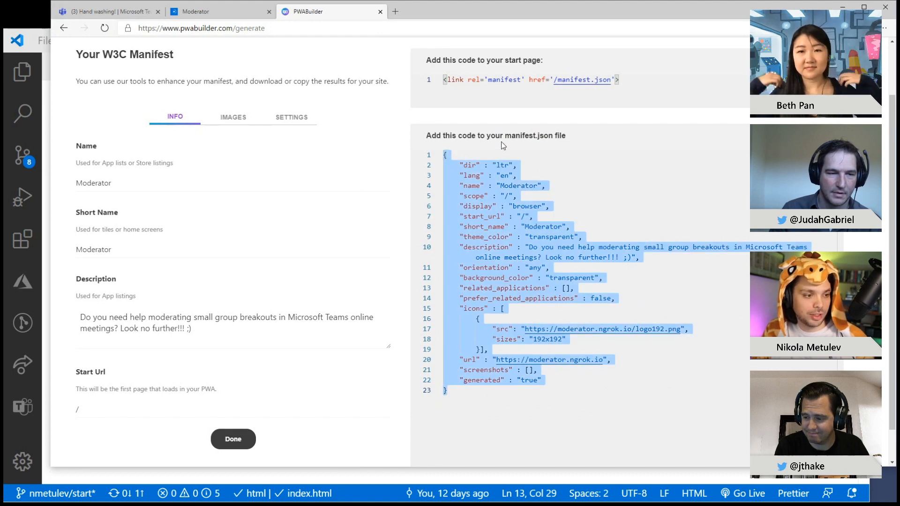
mouse_move(25, 429)
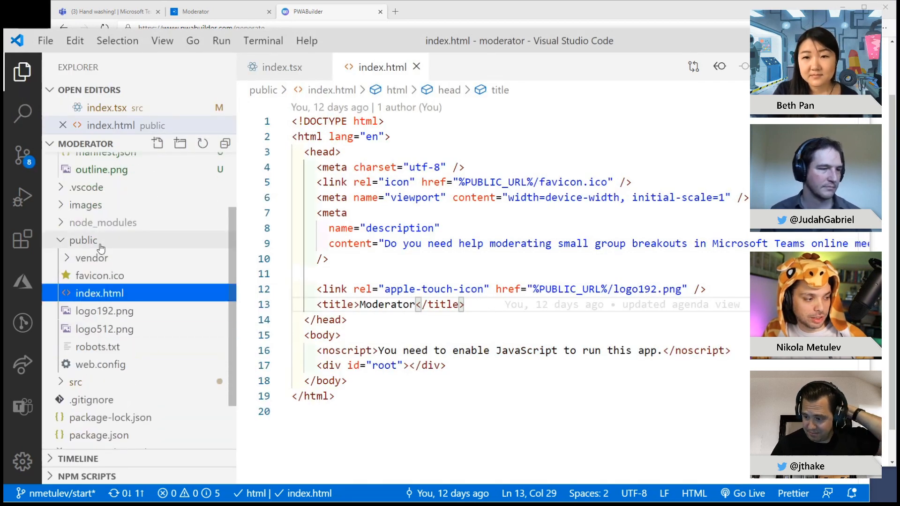
mouse_move(84, 263)
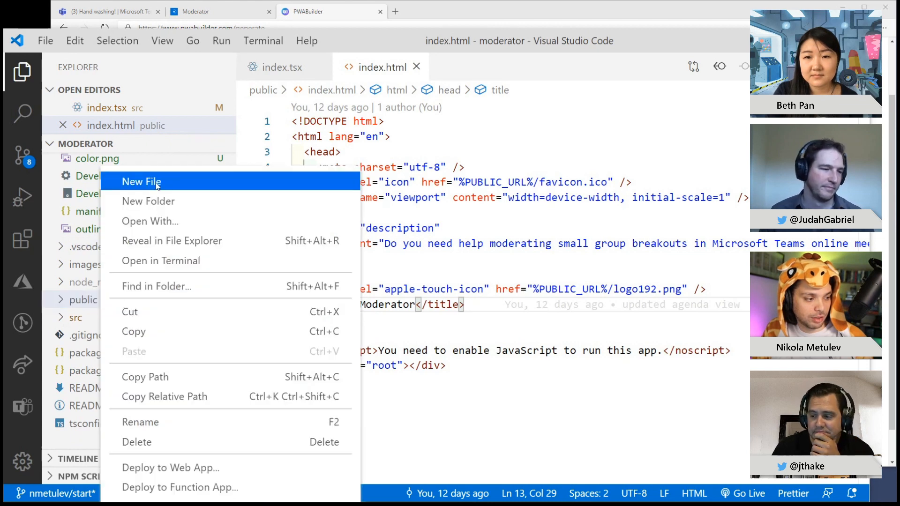
- Save public/manifest.json with the pasted manifest, replacing ngrok URLs with '/' paths
click(141, 181)
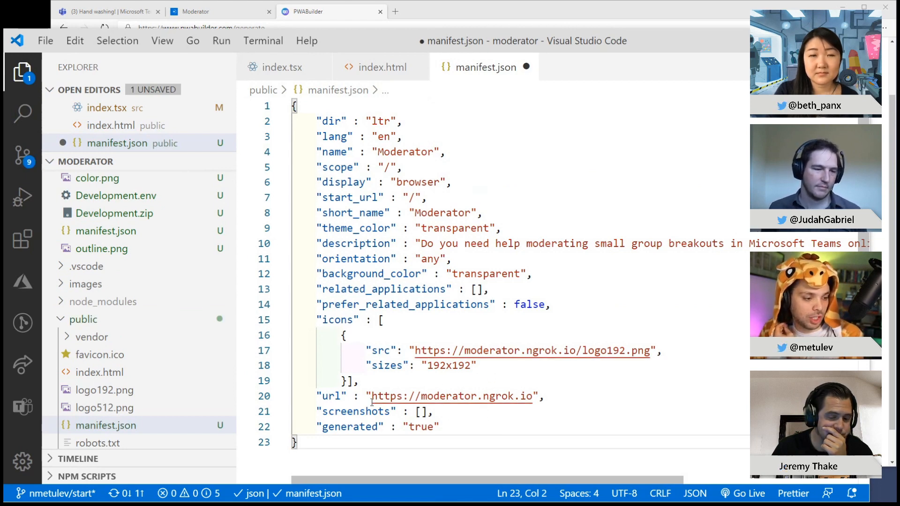
double_click(447, 396)
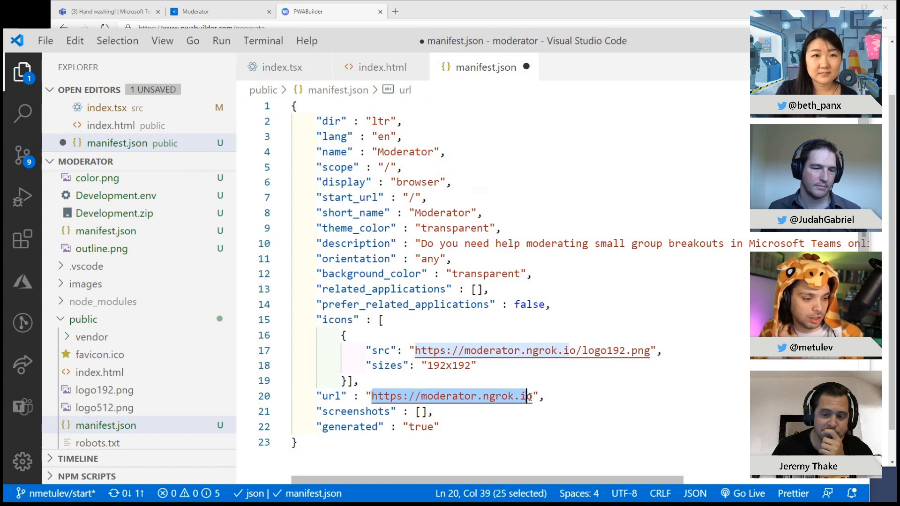
text(/",)
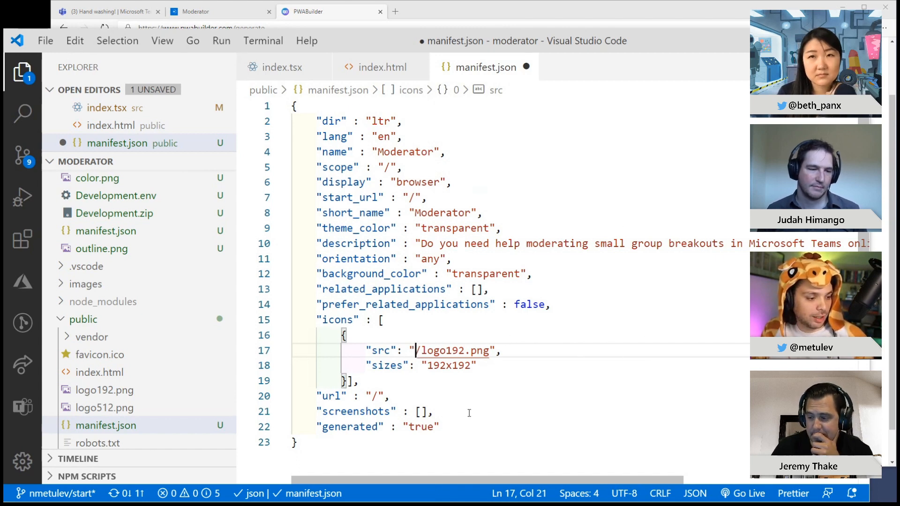
key(ctrl+s)
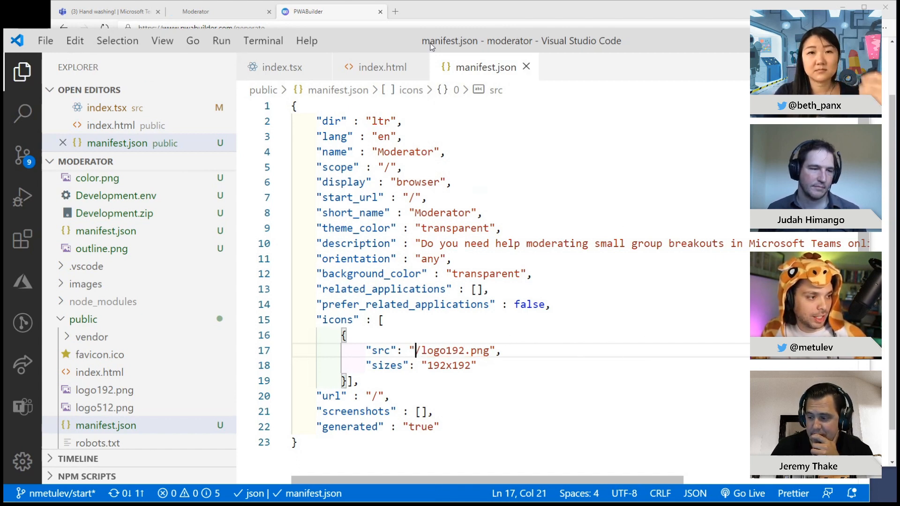
- Upload color.png on the Images tab to generate all missing icon sizes
click(309, 11)
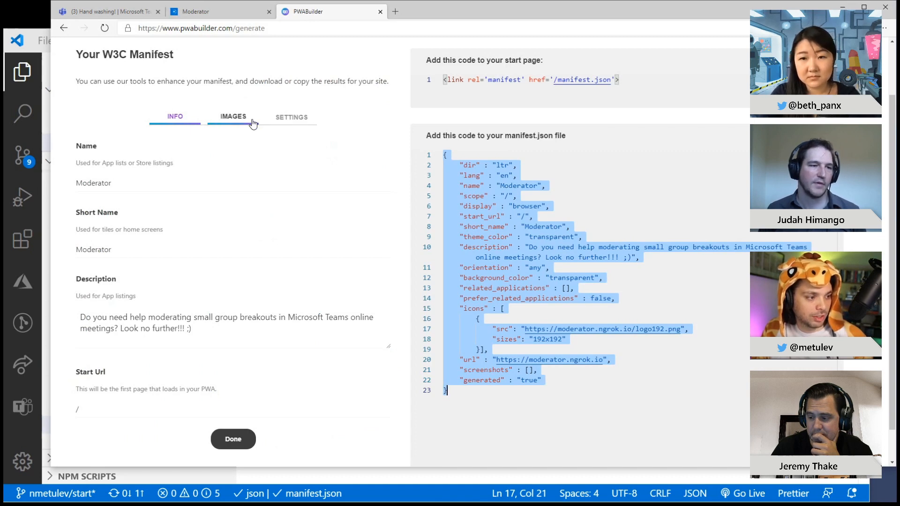
click(232, 116)
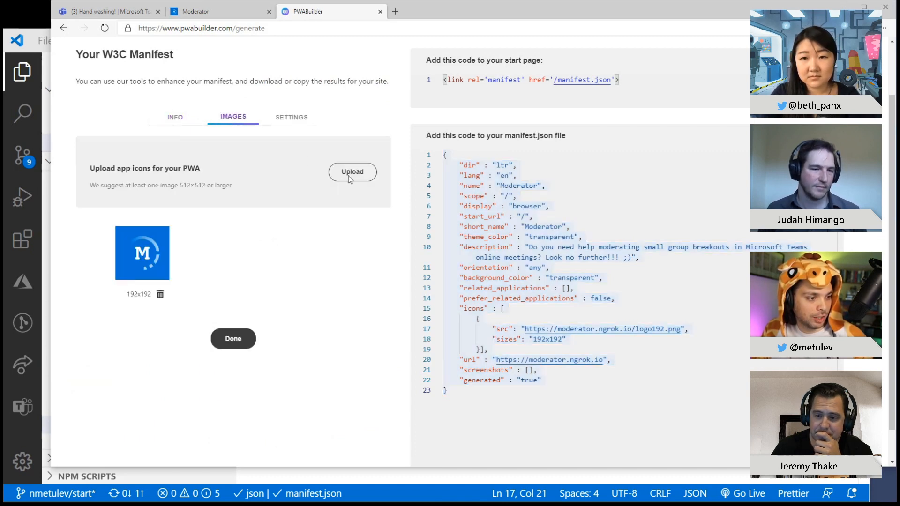
click(352, 172)
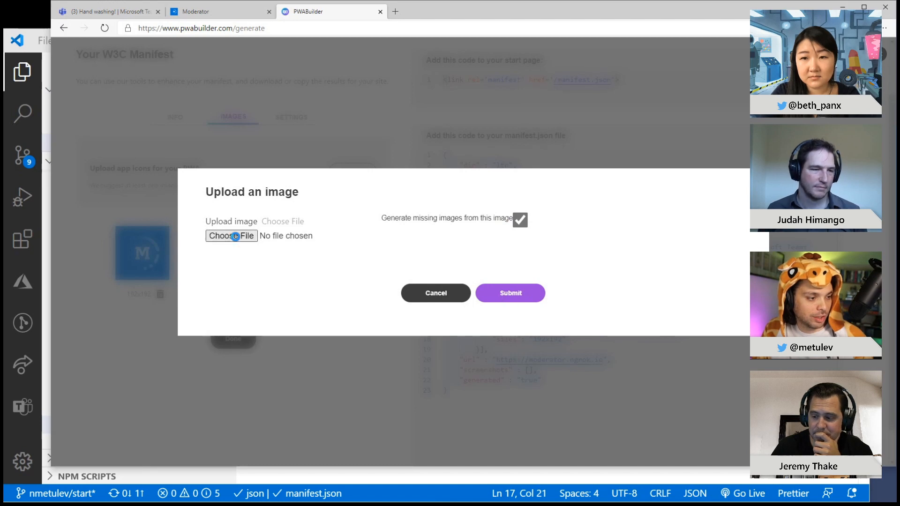
click(231, 236)
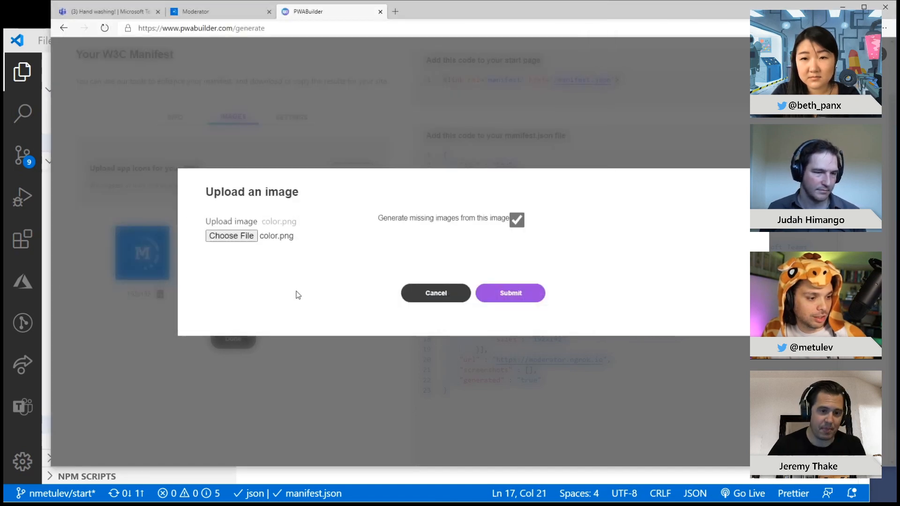
click(509, 293)
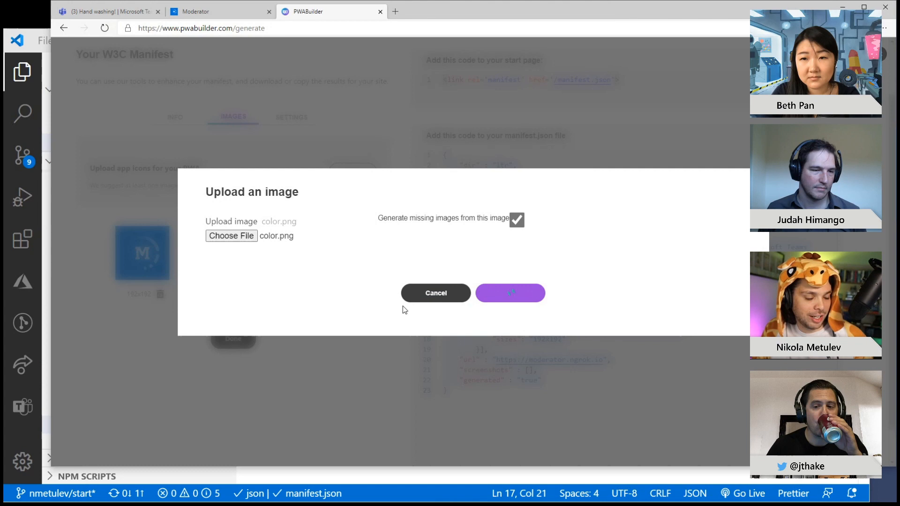
click(509, 293)
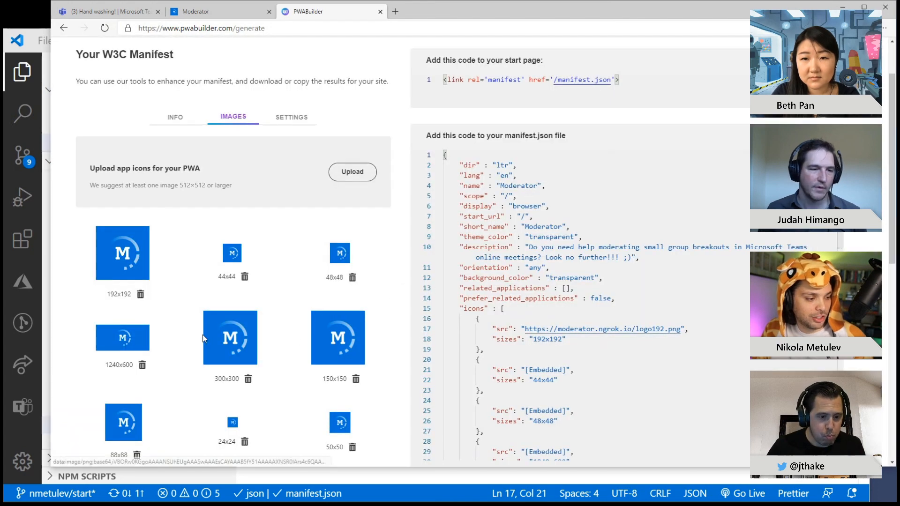
scroll(up, 3)
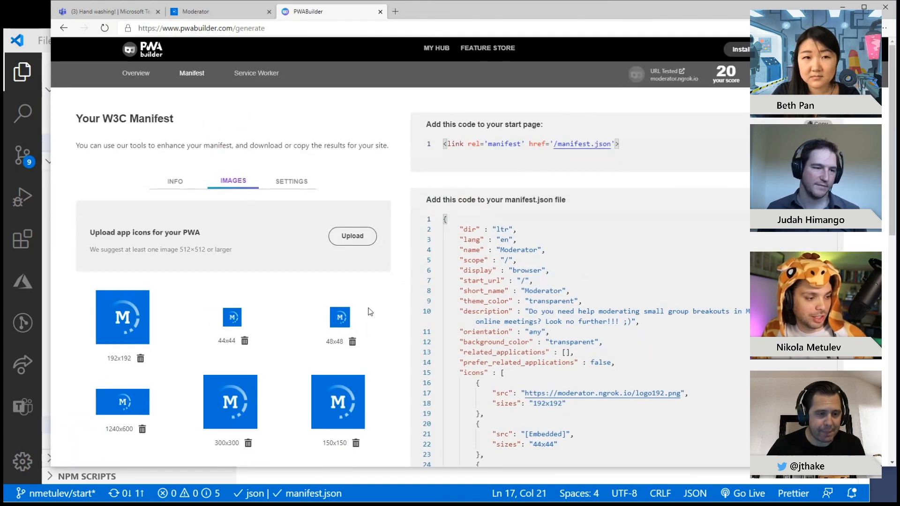
scroll(down, 3)
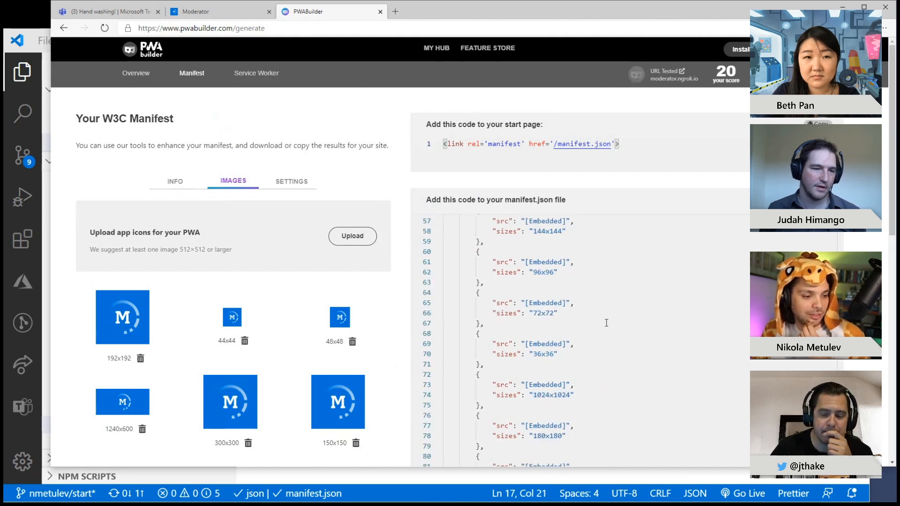
scroll(up, 3)
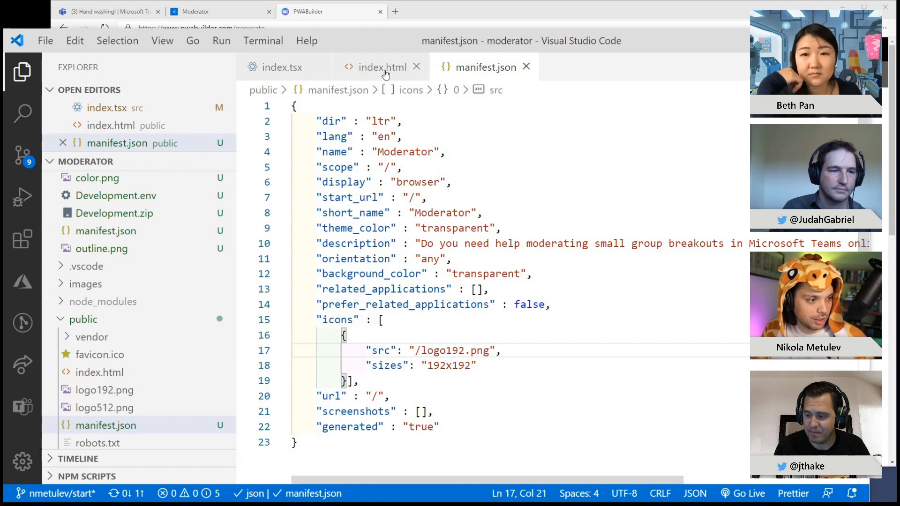
- Add <link rel='manifest' href='/manifest.json'> above the title in index.html and save
click(381, 67)
text(<link rel='manifest' href='/manifest.json'>)
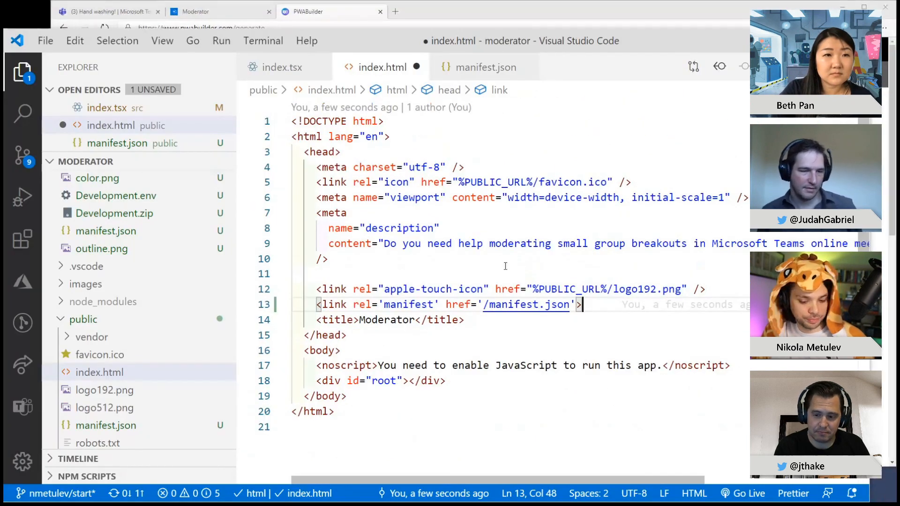
key(ctrl+s)
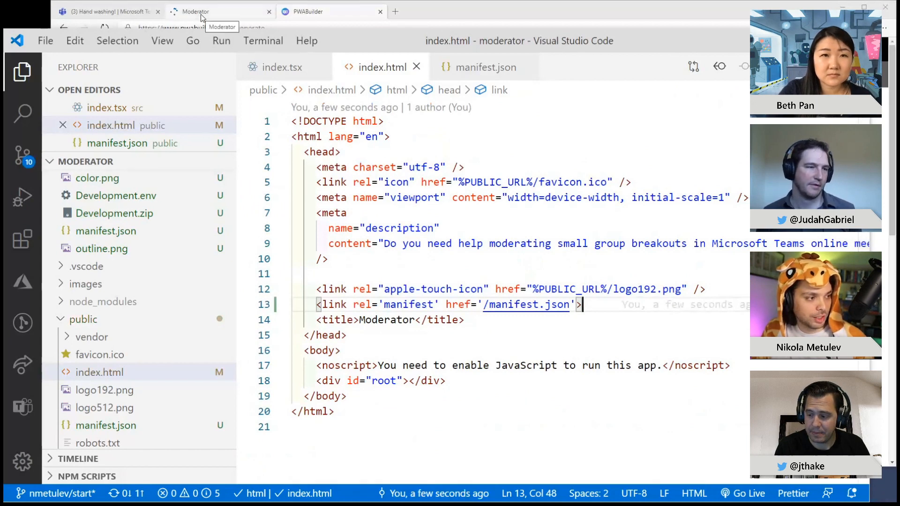
click(197, 11)
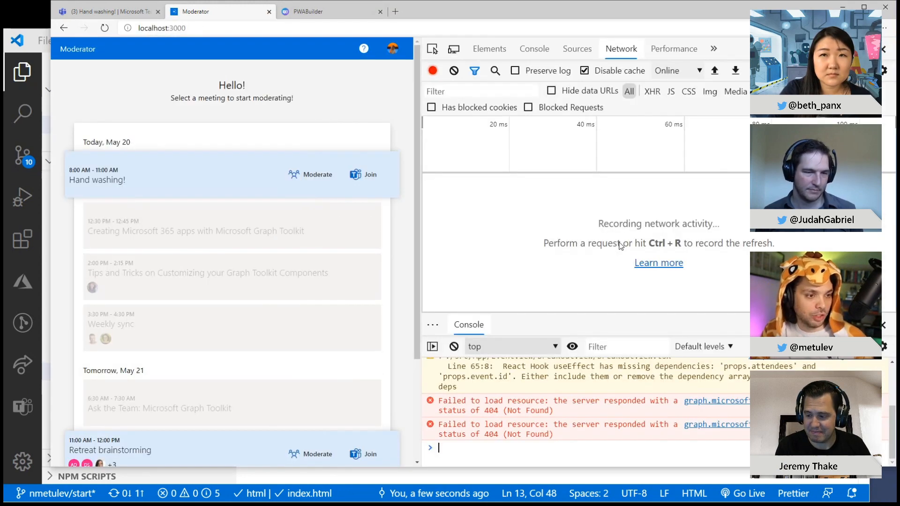
- Open the served manifest.json from DevTools Application > Manifest and check its contents
click(713, 48)
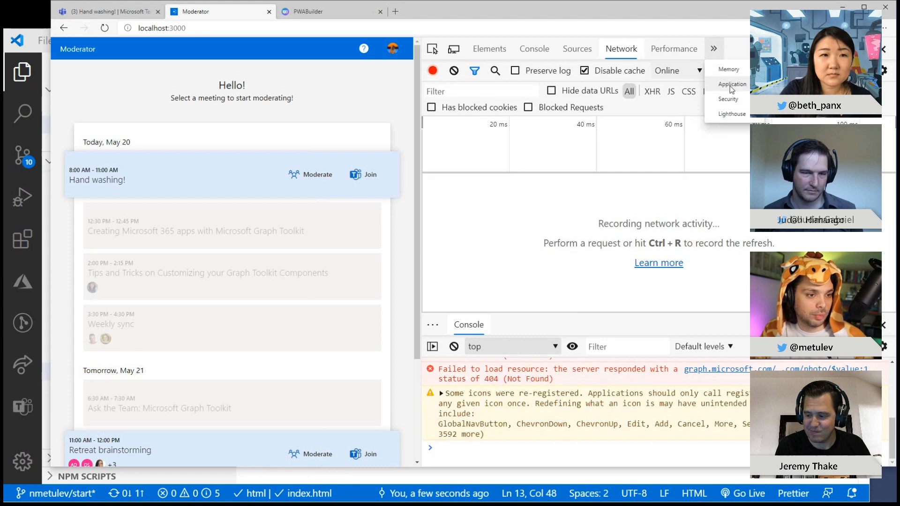
click(732, 84)
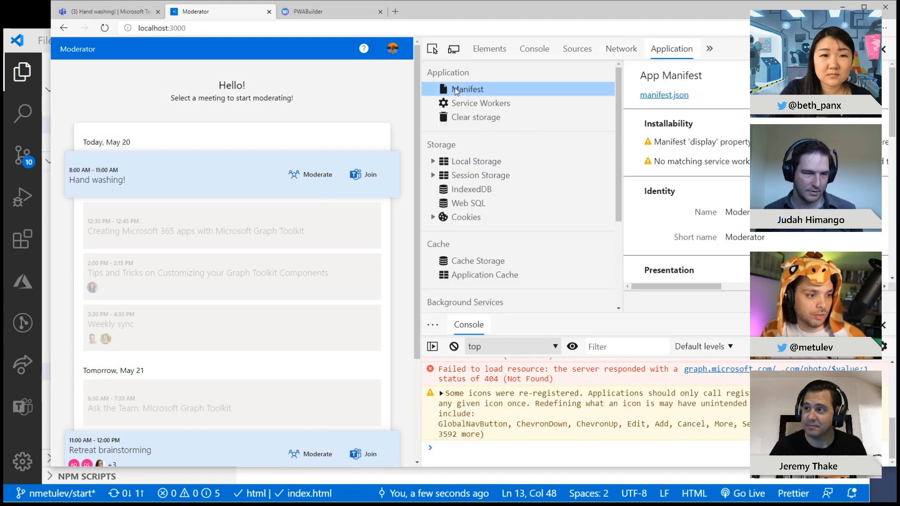
mouse_move(467, 89)
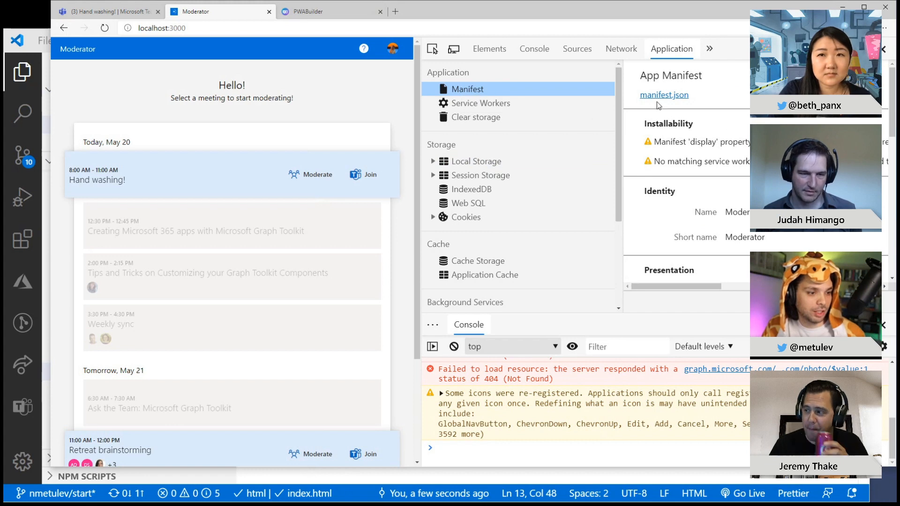
click(664, 95)
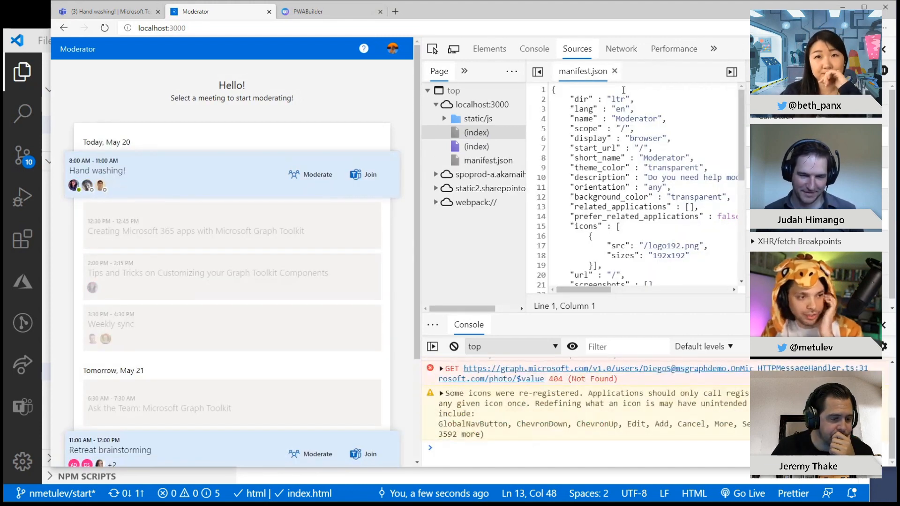
click(714, 49)
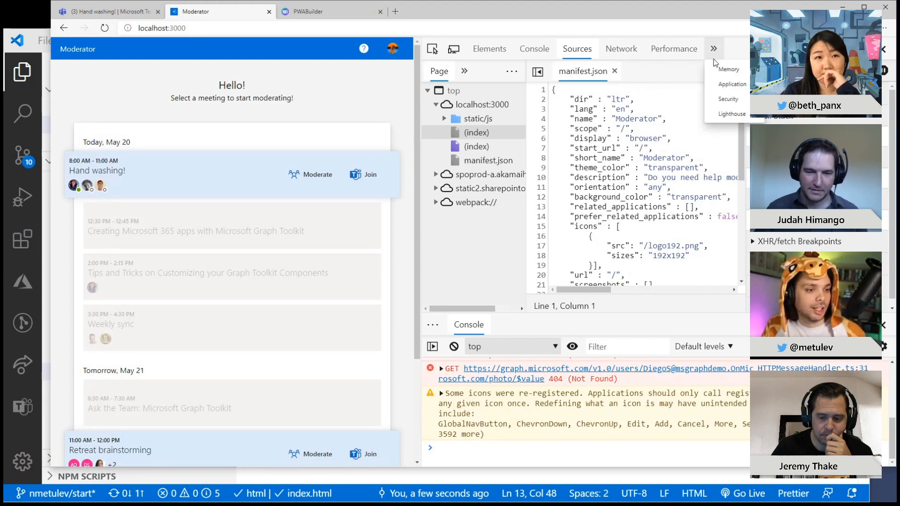
click(732, 83)
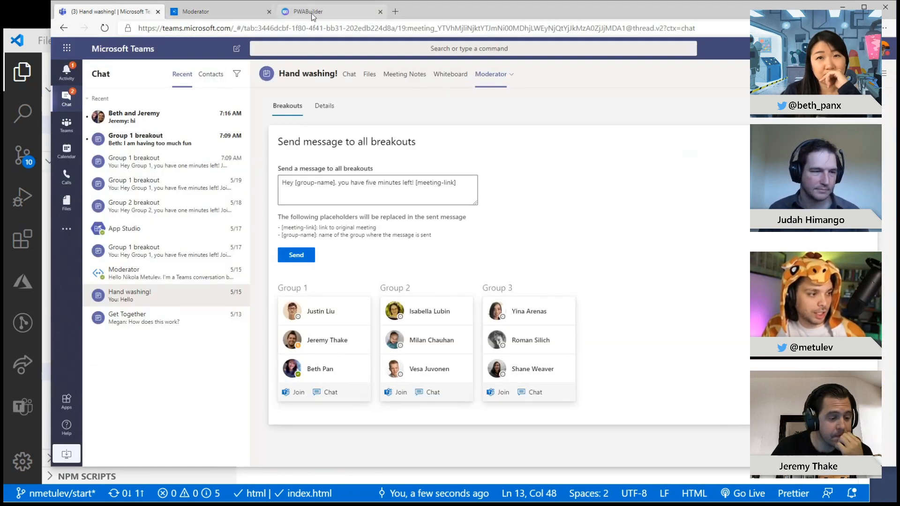
- Test moderator.ngrok.io in PWABuilder and review its score of 60
click(307, 11)
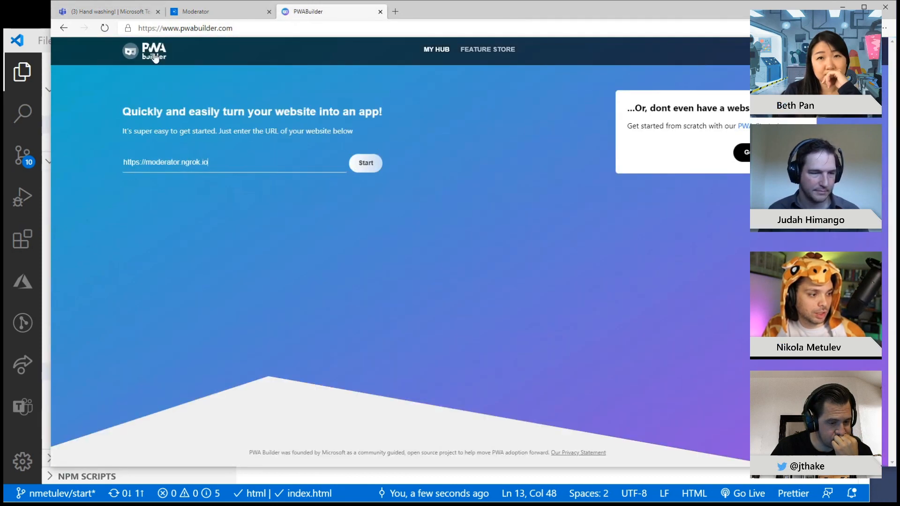
click(366, 163)
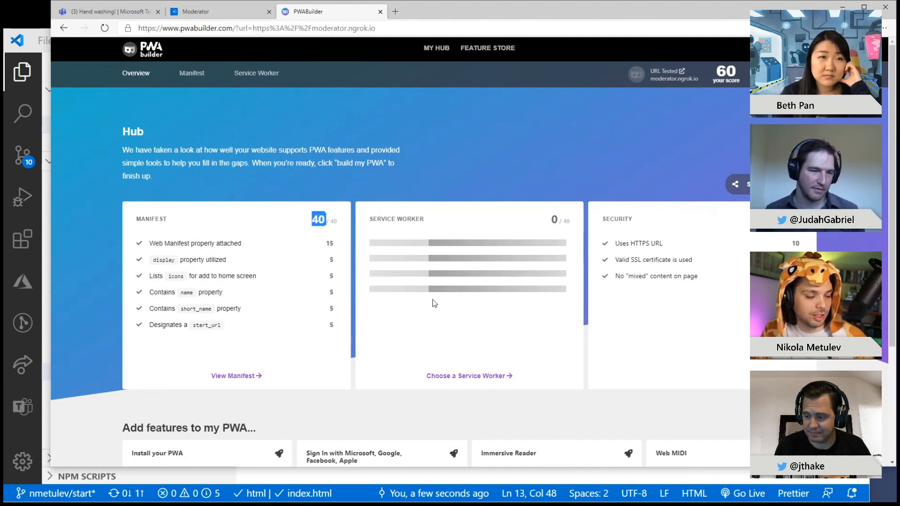
mouse_move(437, 326)
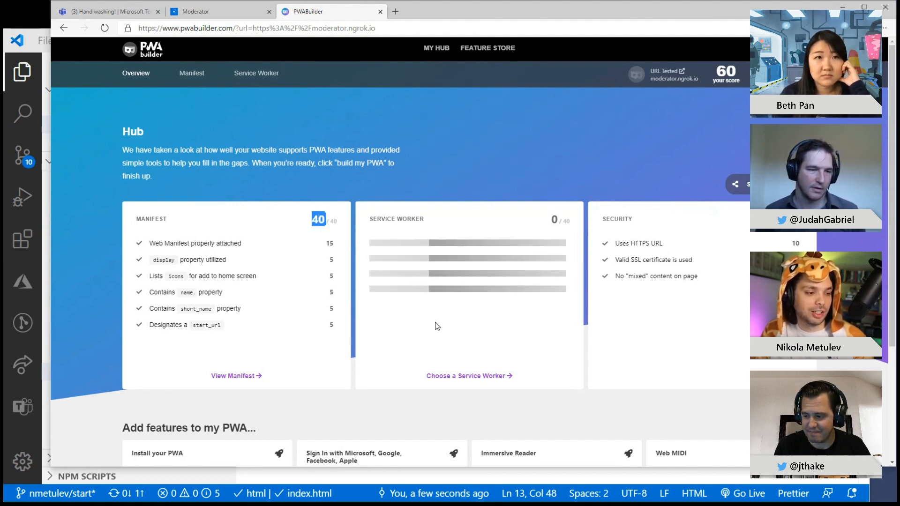
mouse_move(466, 376)
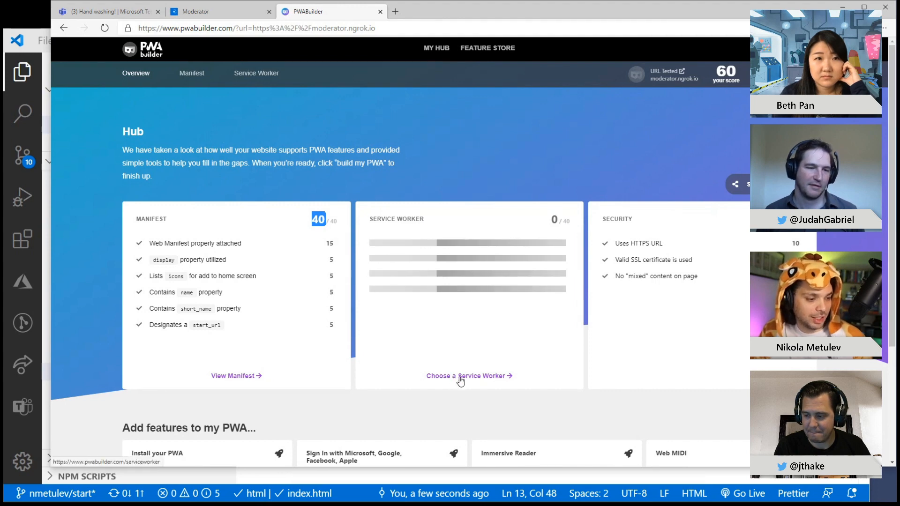
- Browse the service worker choices and select the Cache-first network worker
click(465, 375)
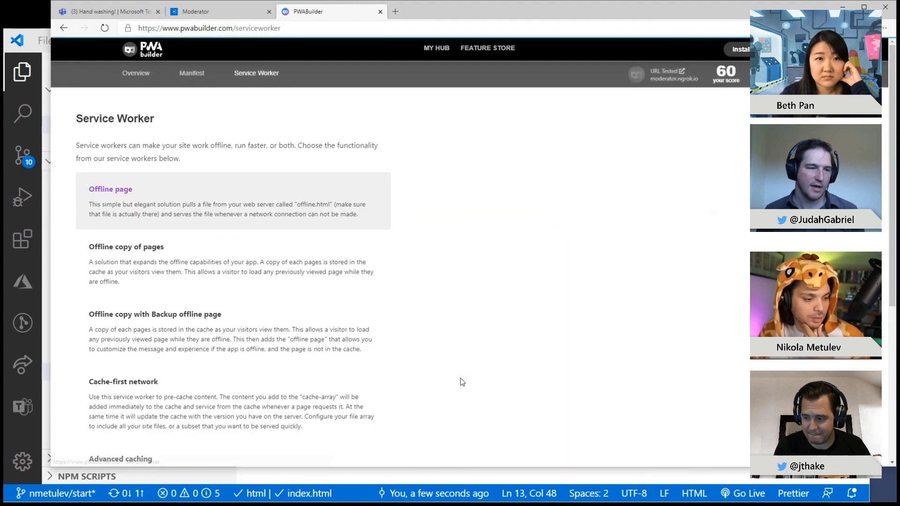
click(110, 189)
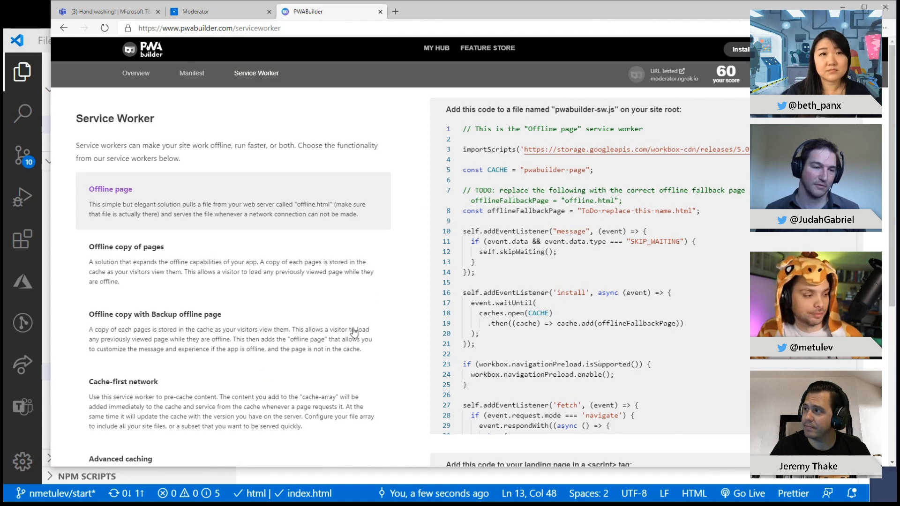
scroll(down, 3)
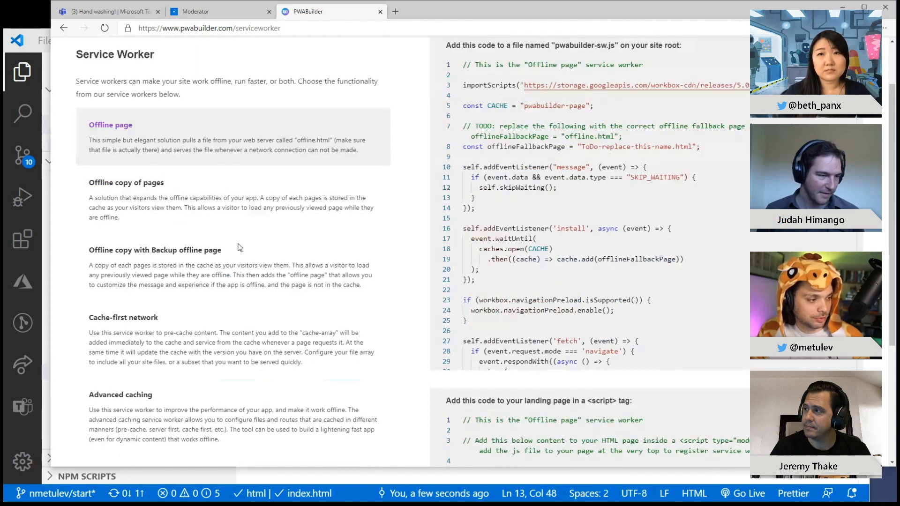
mouse_move(182, 342)
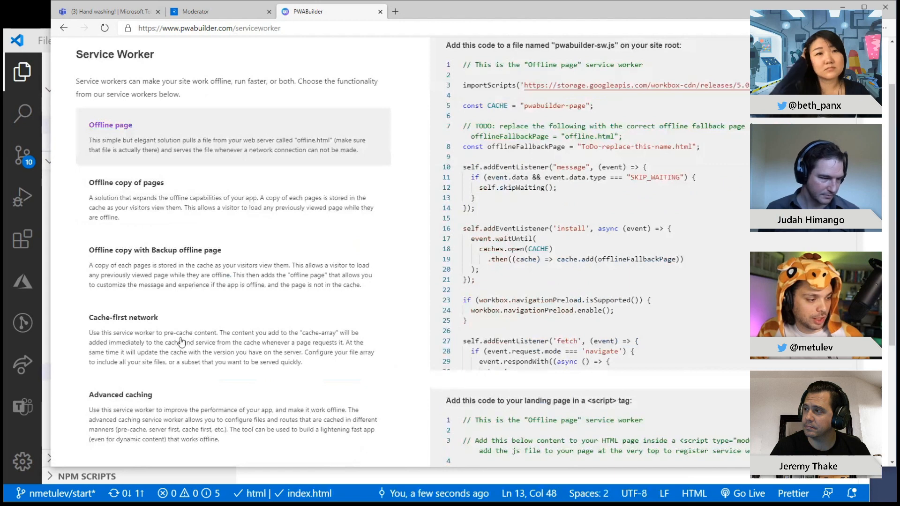
click(124, 318)
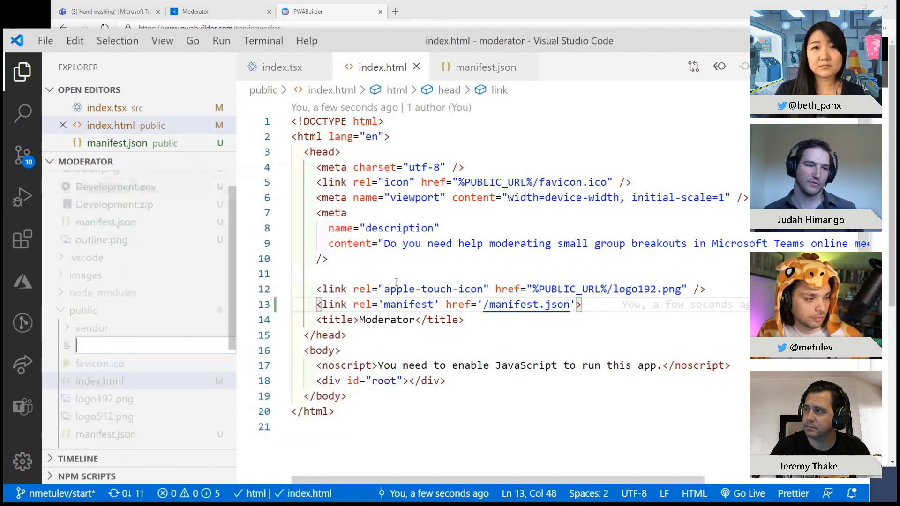
- Save public/service-worker.js with cache-first code and a NetworkOnly route for graph.microsoft.com
text(service-w)
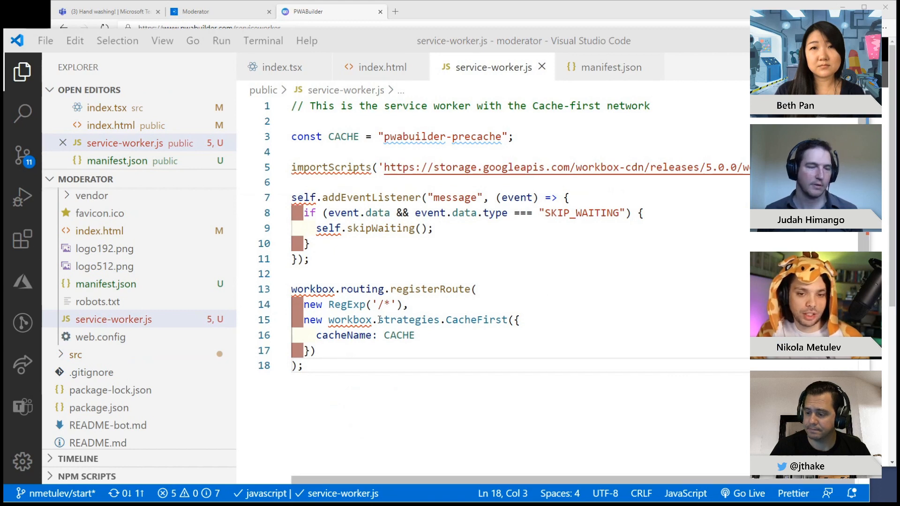
mouse_move(642, 348)
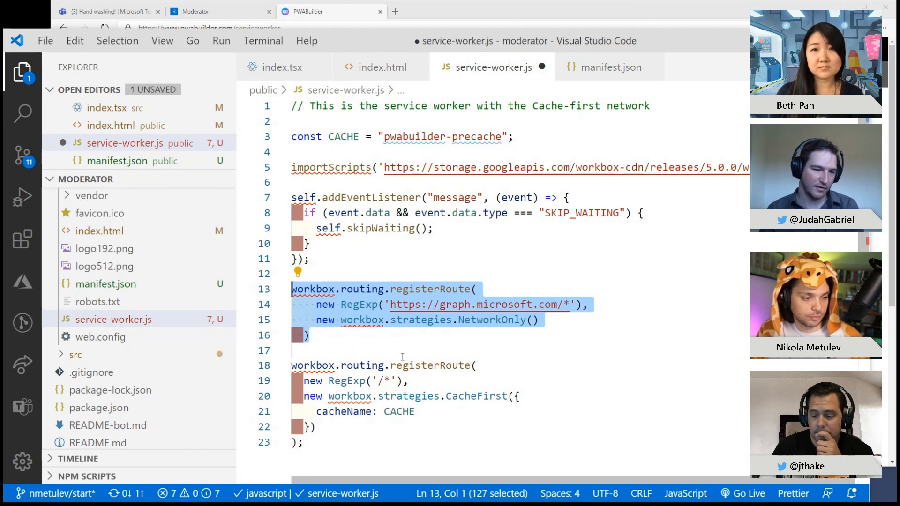
click(429, 338)
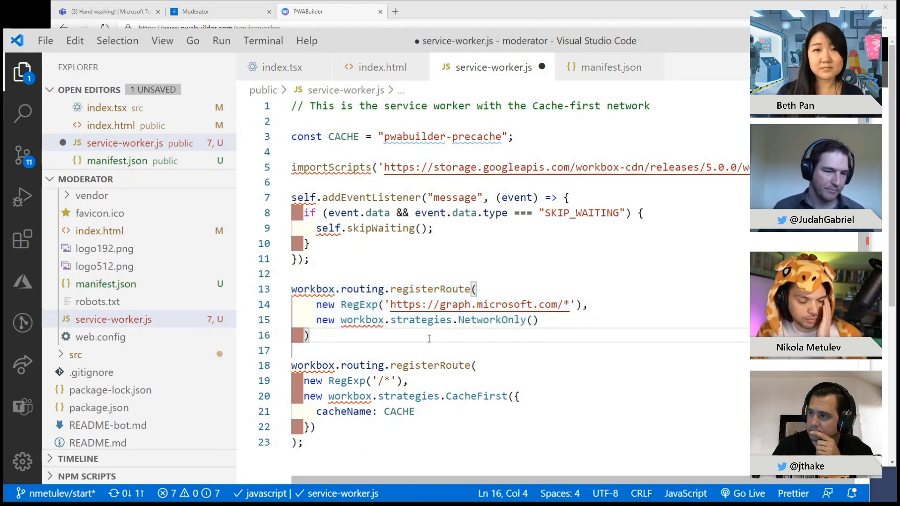
key(ctrl+s)
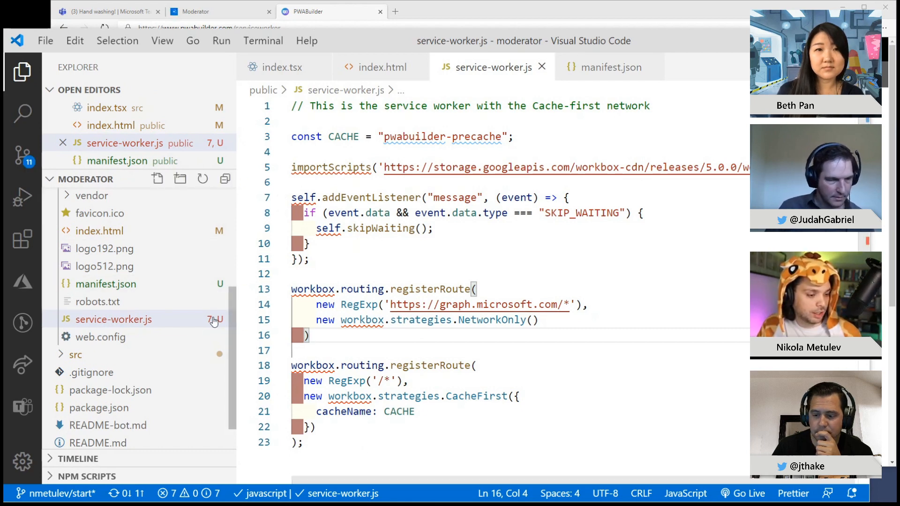
- Change serviceWorker.unregister() to serviceWorker.register() in src/index.tsx and save
scroll(down, 3)
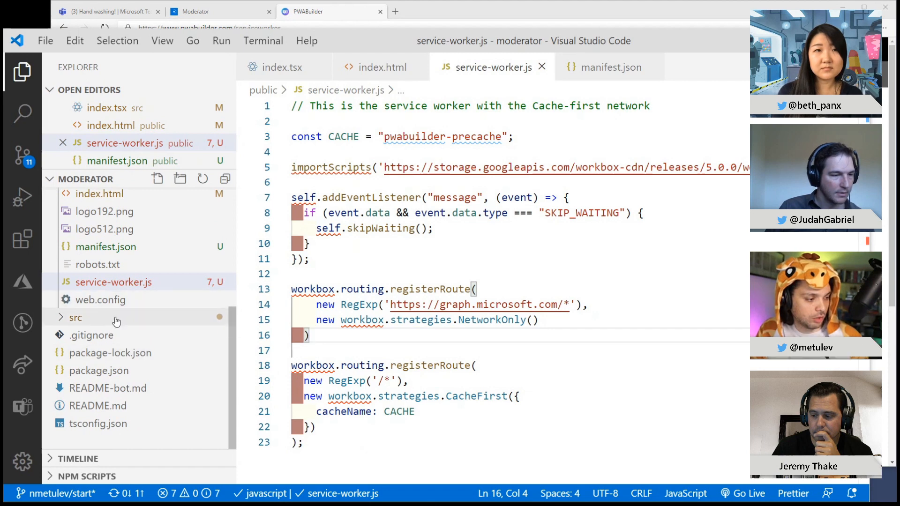
click(75, 317)
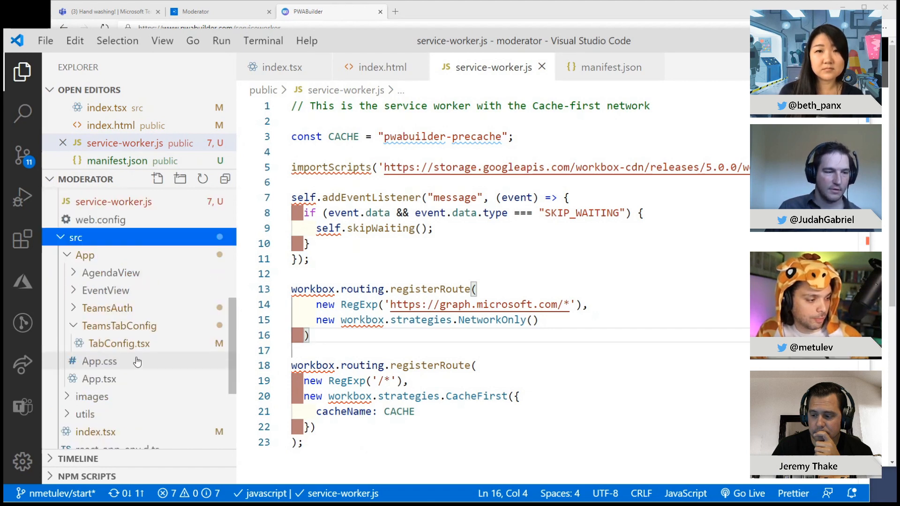
scroll(down, 3)
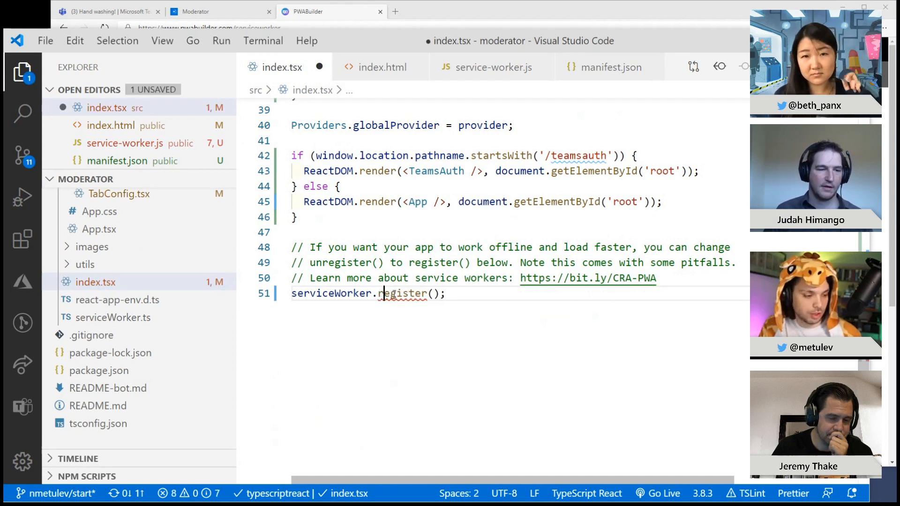
key(ctrl+s)
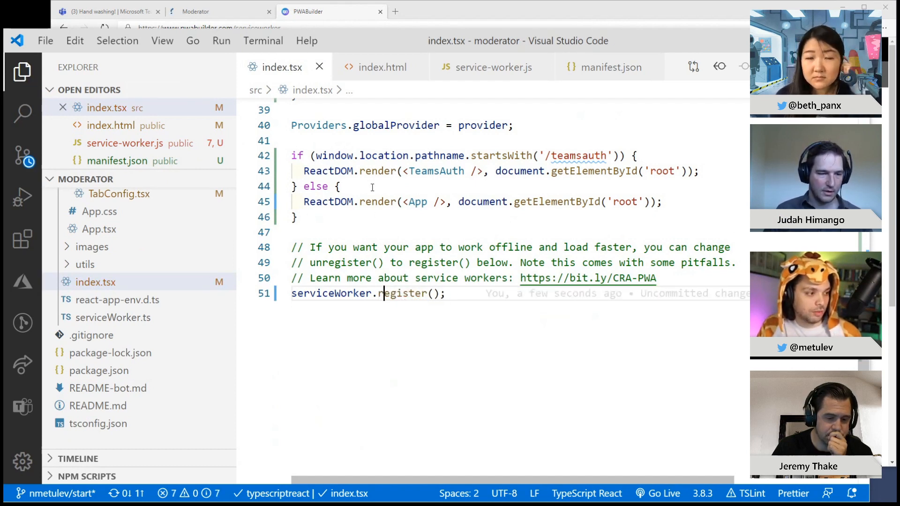
click(220, 11)
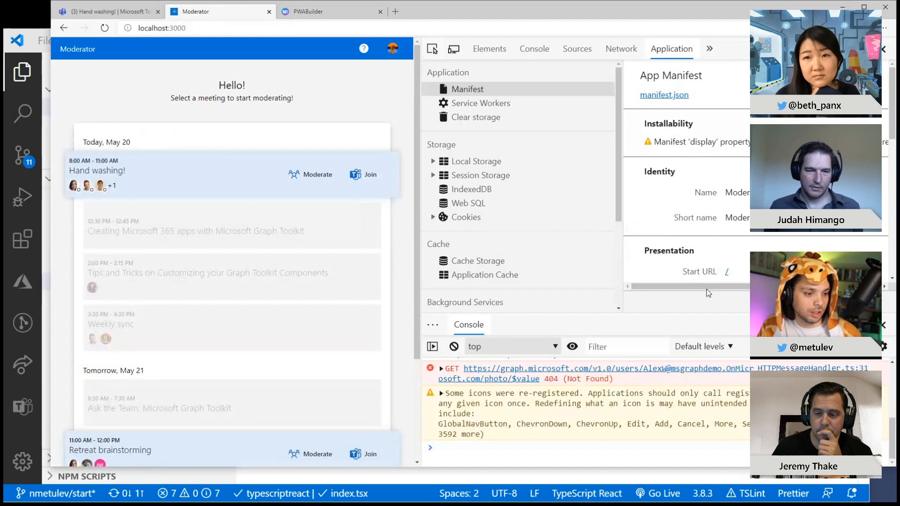
- Confirm service-worker.js is activated with Workbox NetworkOnly logs for Graph requests, then close DevTools
click(480, 102)
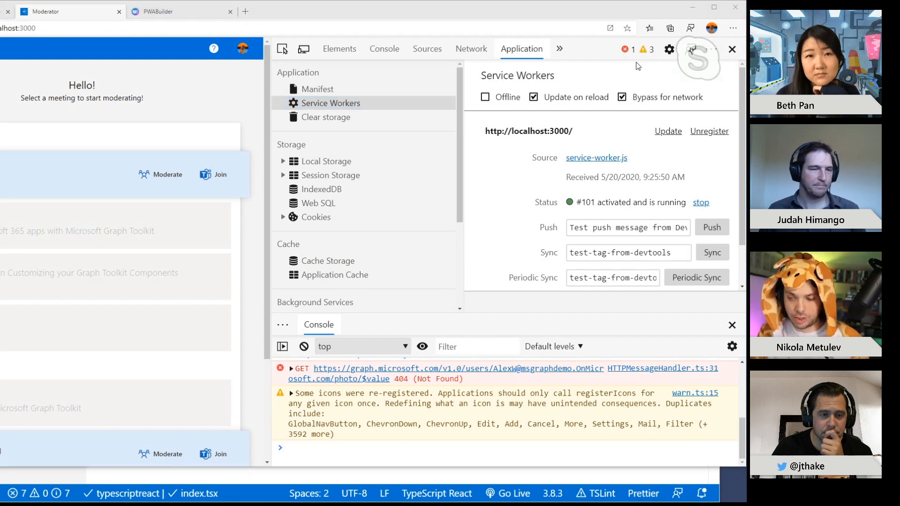
click(668, 130)
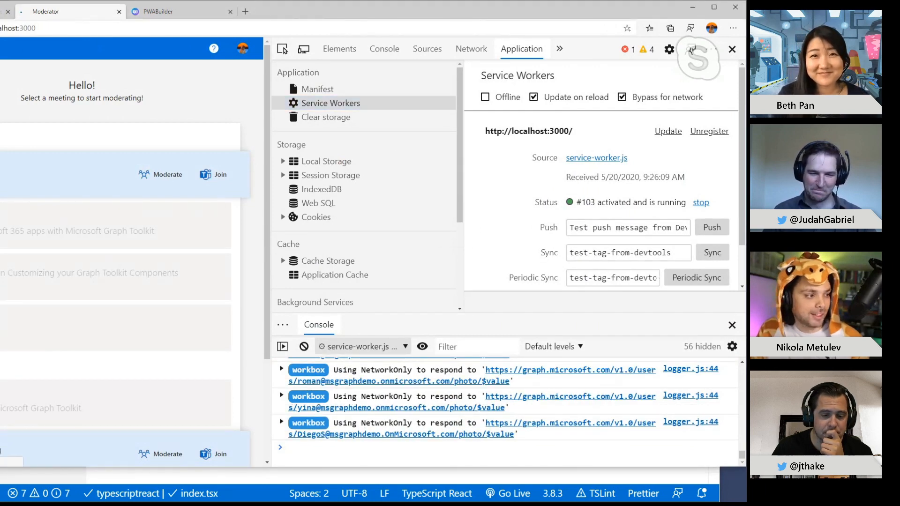
click(361, 346)
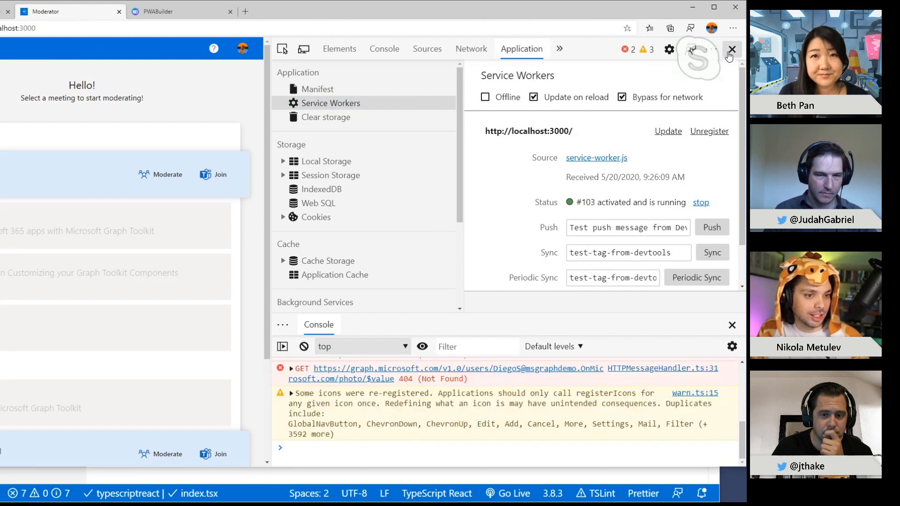
click(732, 49)
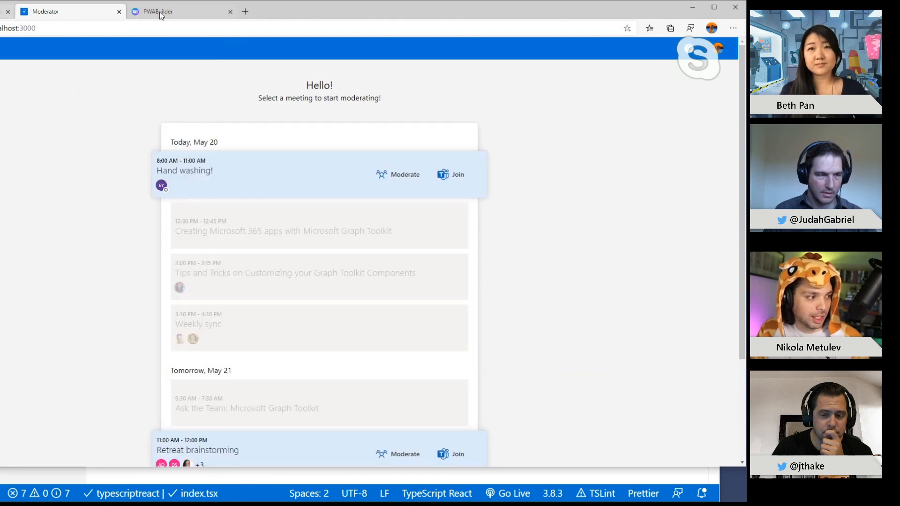
- Re-test moderator.ngrok.io and scroll the report to 'Add features to my PWA'
click(160, 11)
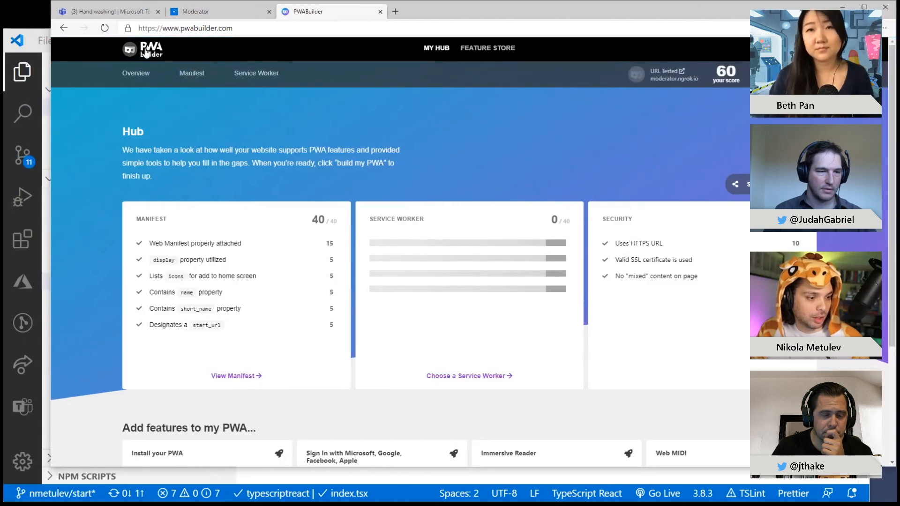
mouse_move(551, 249)
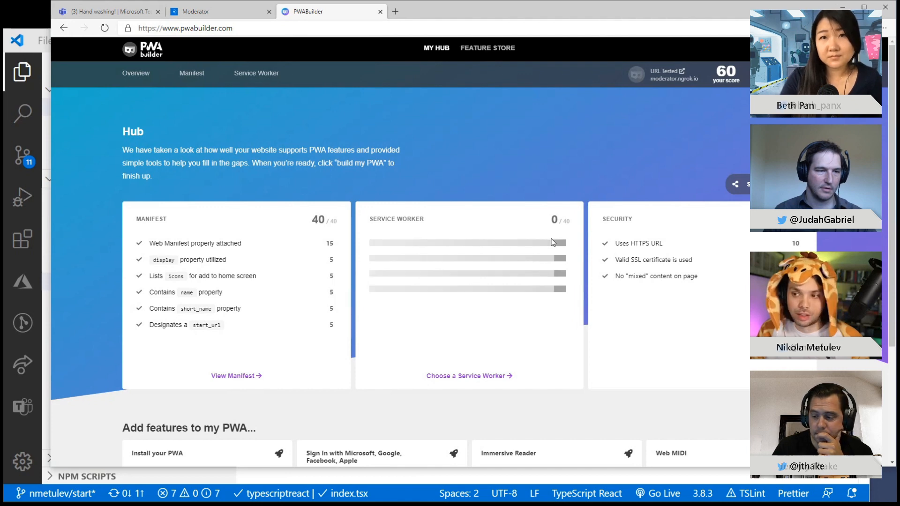
scroll(down, 3)
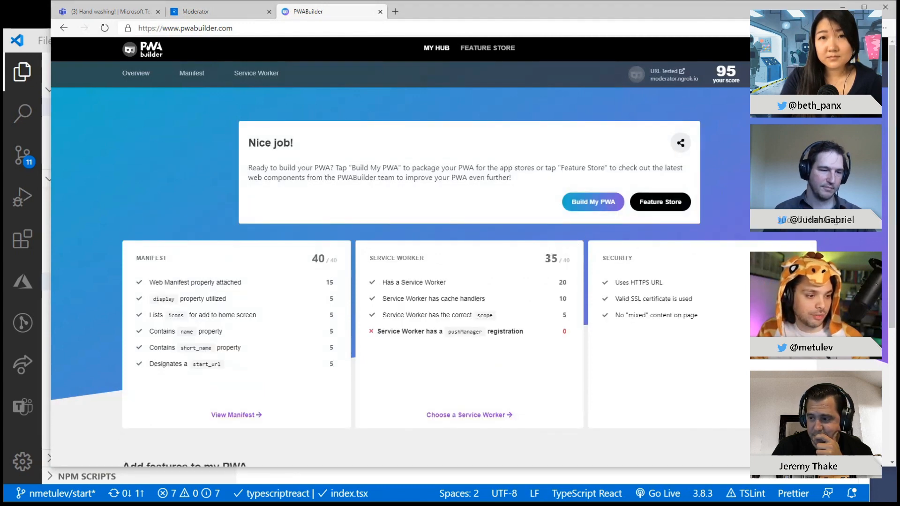
scroll(down, 3)
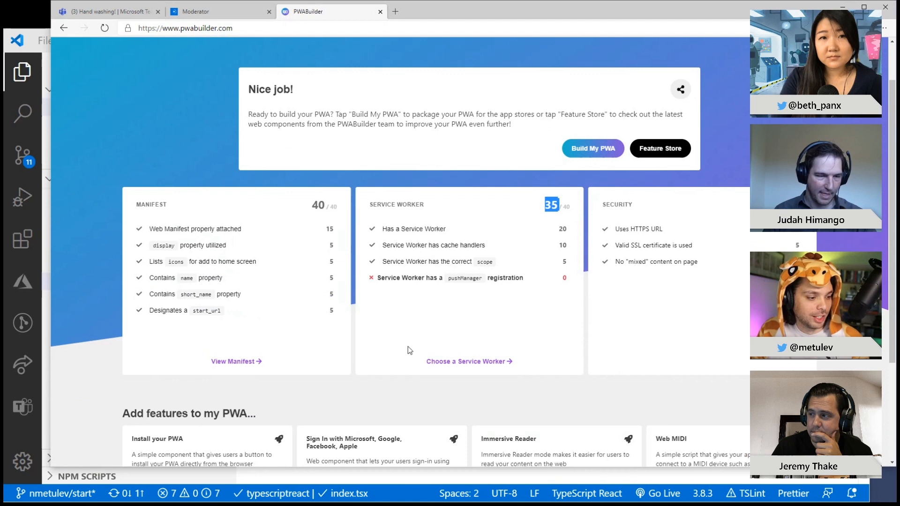
scroll(down, 3)
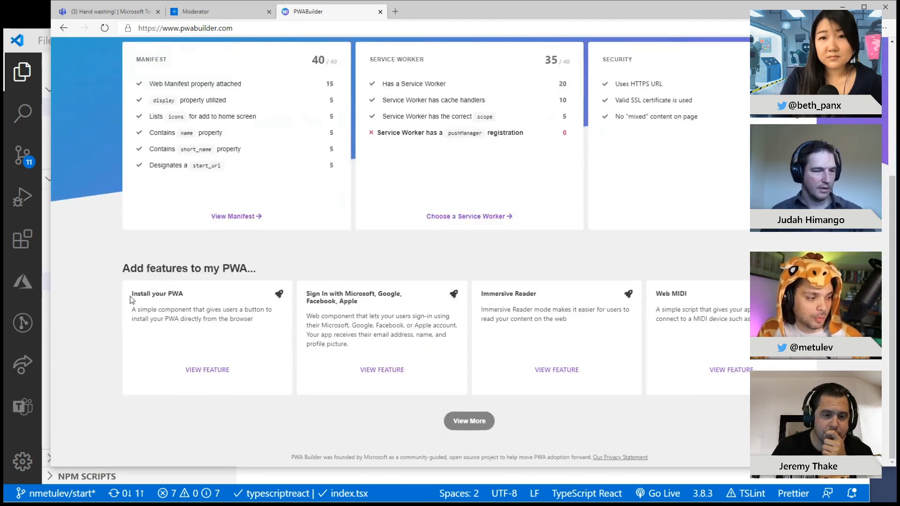
mouse_move(207, 370)
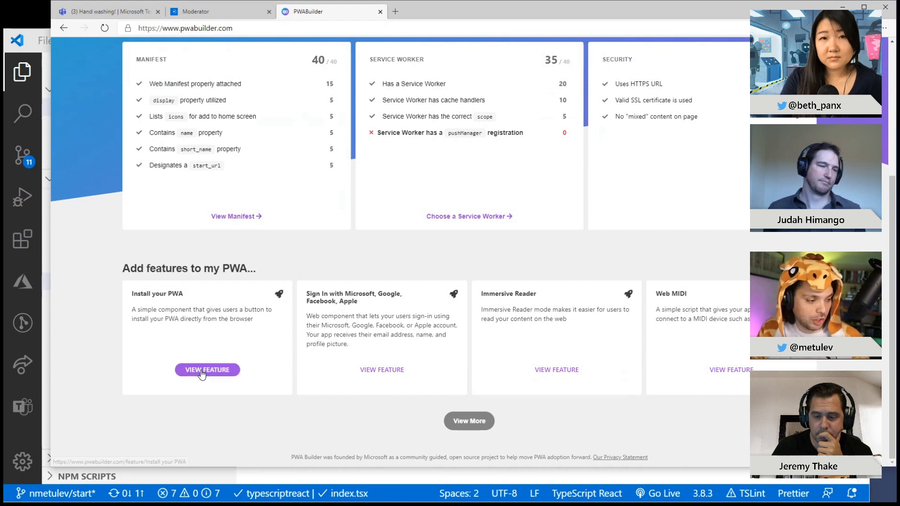
- Open the Install your PWA feature and select the pwa-install snippet
click(207, 370)
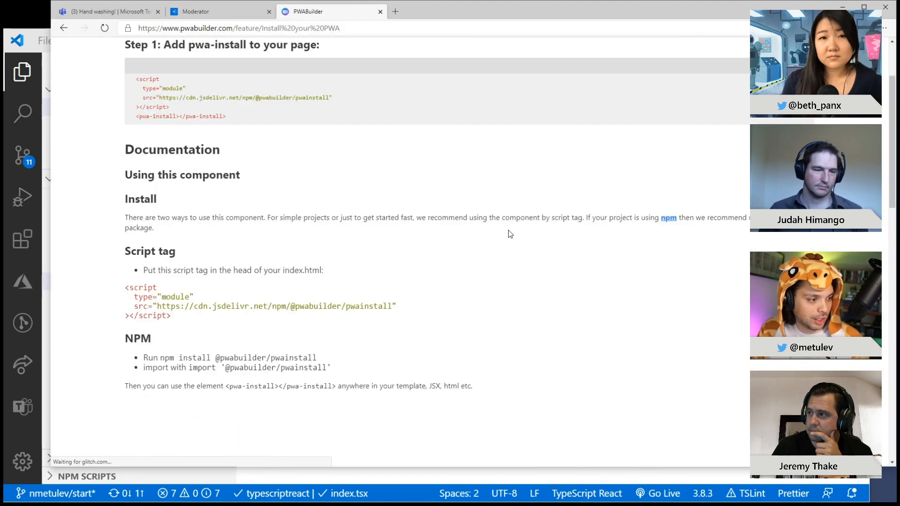
scroll(up, 3)
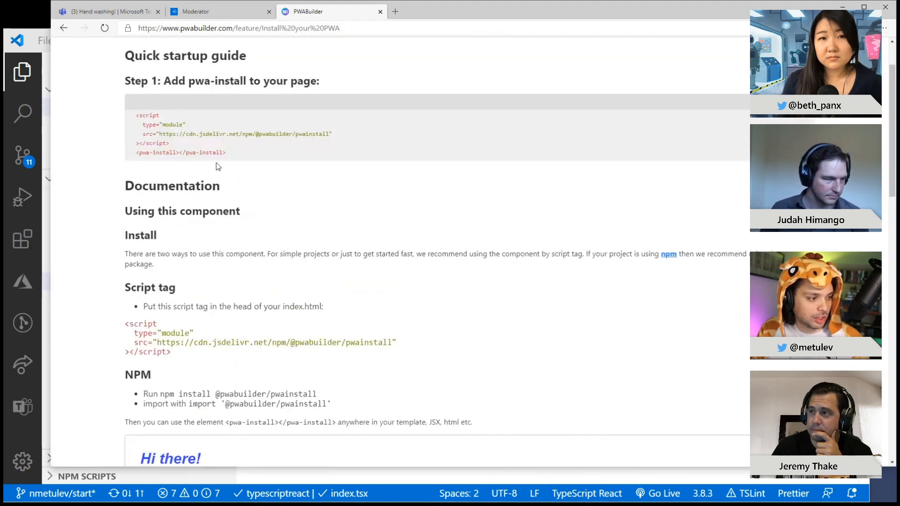
double_click(180, 152)
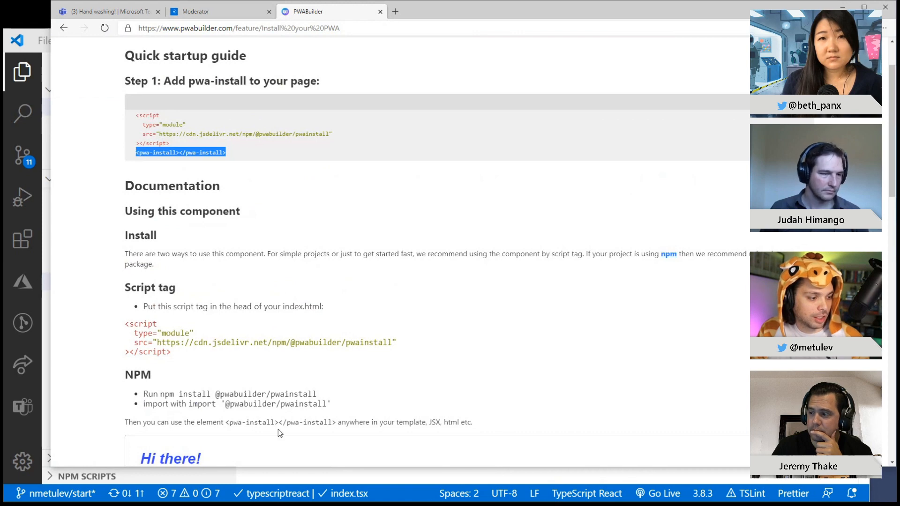
mouse_move(191, 397)
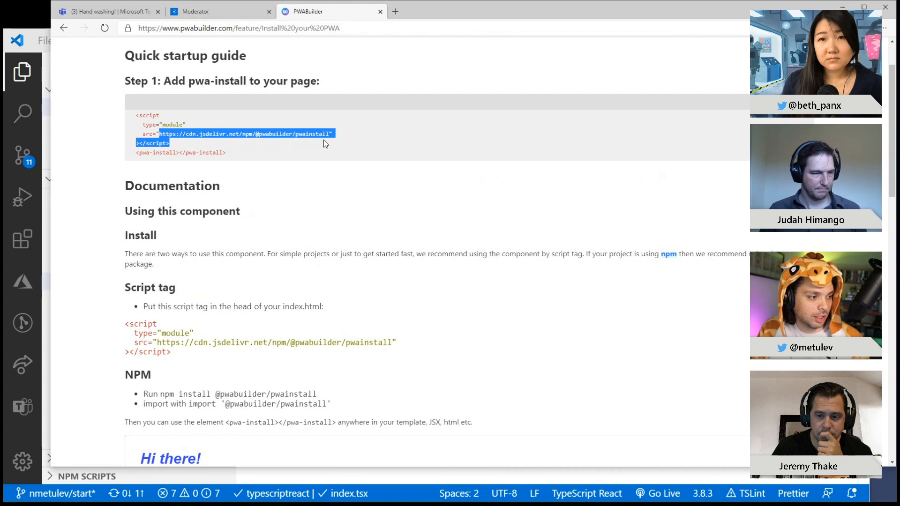
scroll(down, 3)
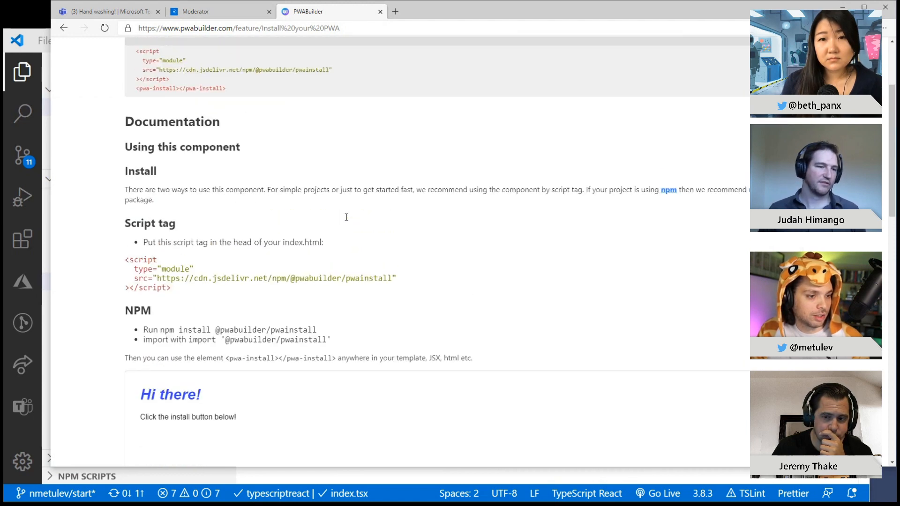
scroll(down, 3)
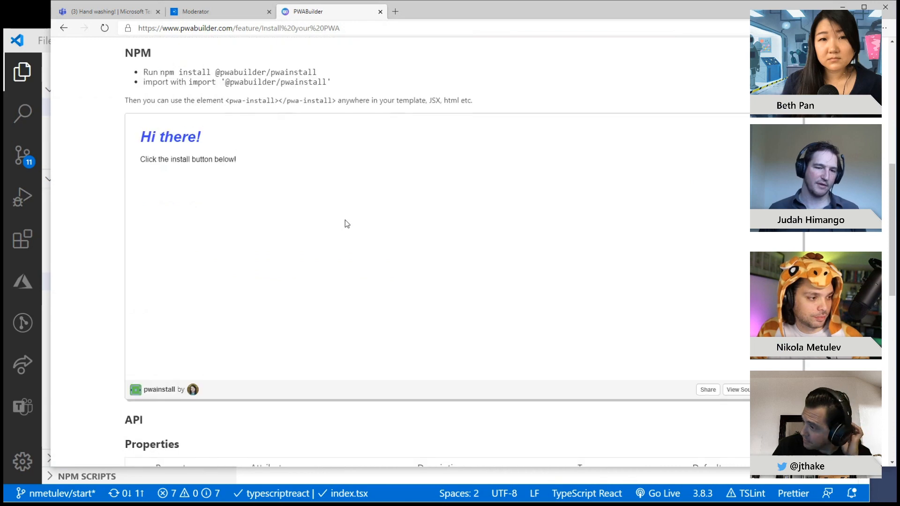
scroll(up, 3)
text(https://my-moderator.azurewebsites.net)
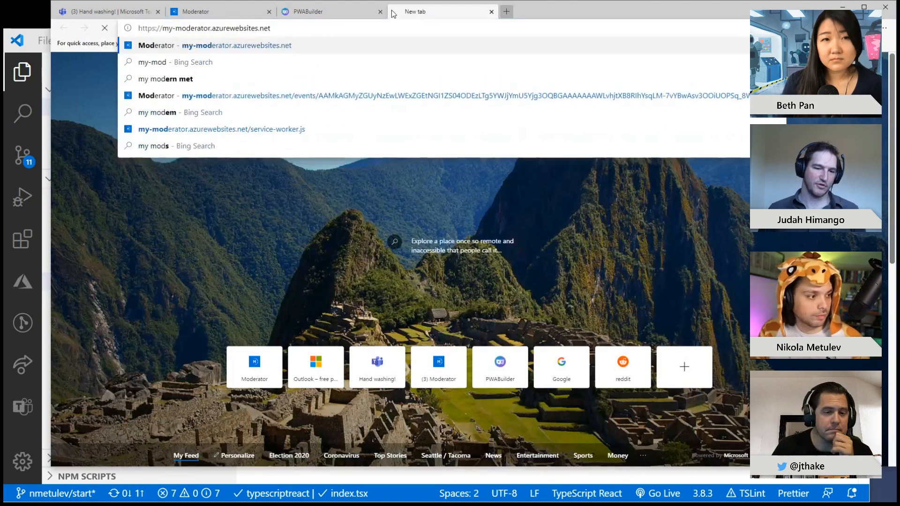
- Load my-moderator.azurewebsites.net, install Moderator as an app, and open its window
click(236, 46)
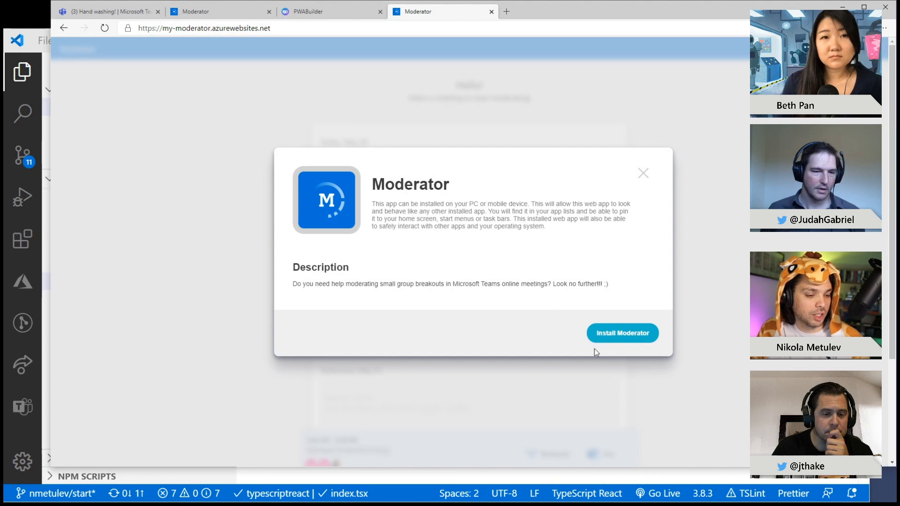
mouse_move(690, 371)
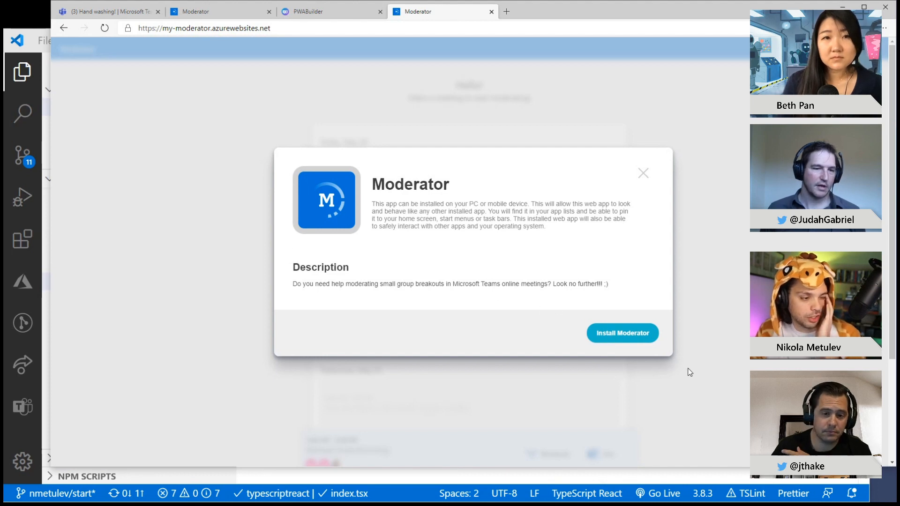
click(622, 333)
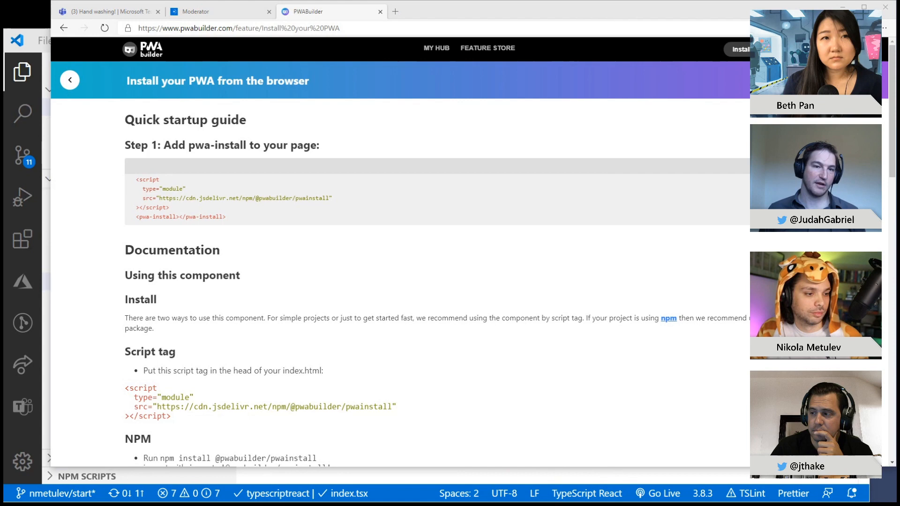
click(198, 11)
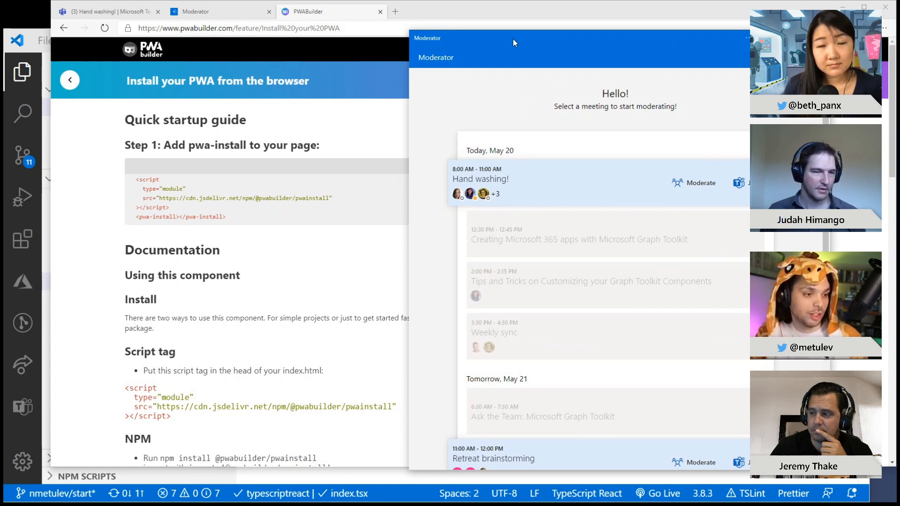
mouse_move(532, 54)
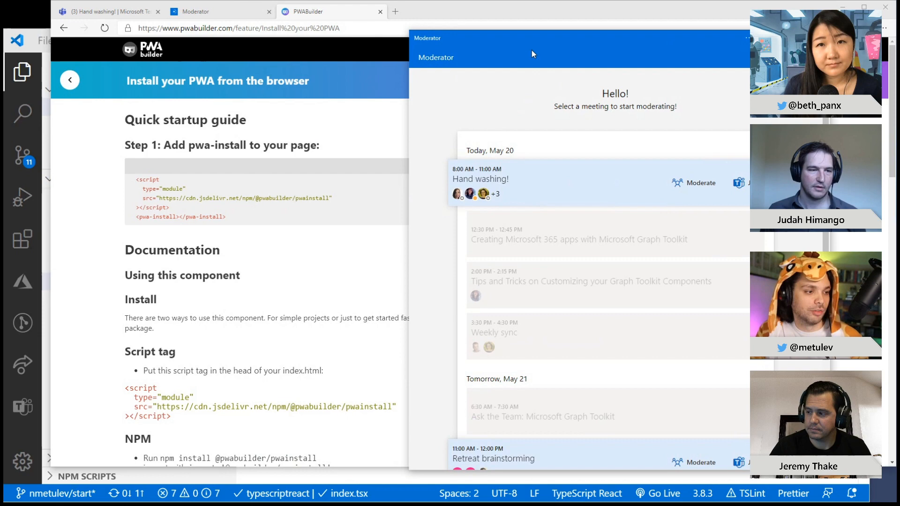
mouse_move(628, 74)
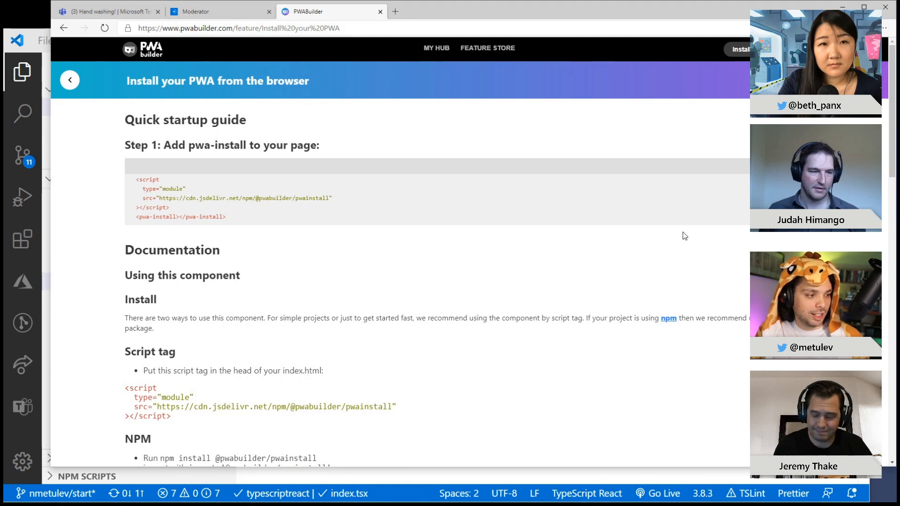
click(69, 79)
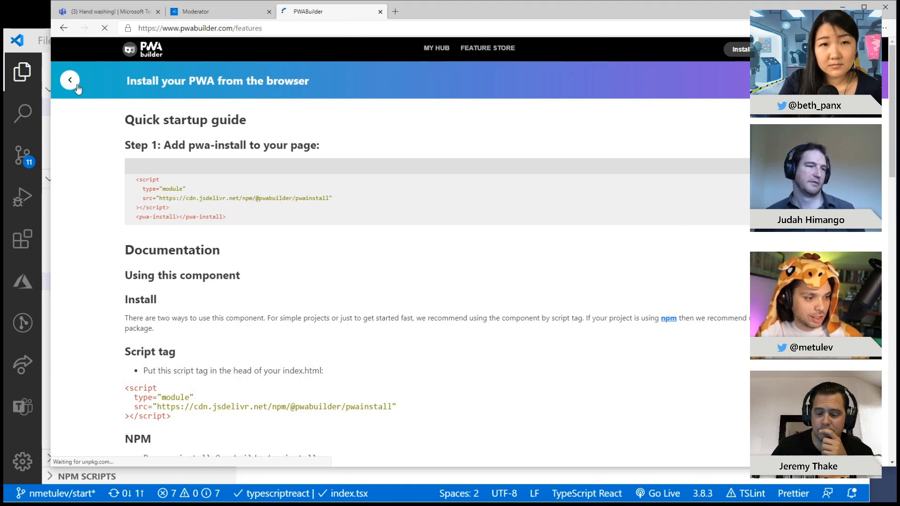
click(69, 80)
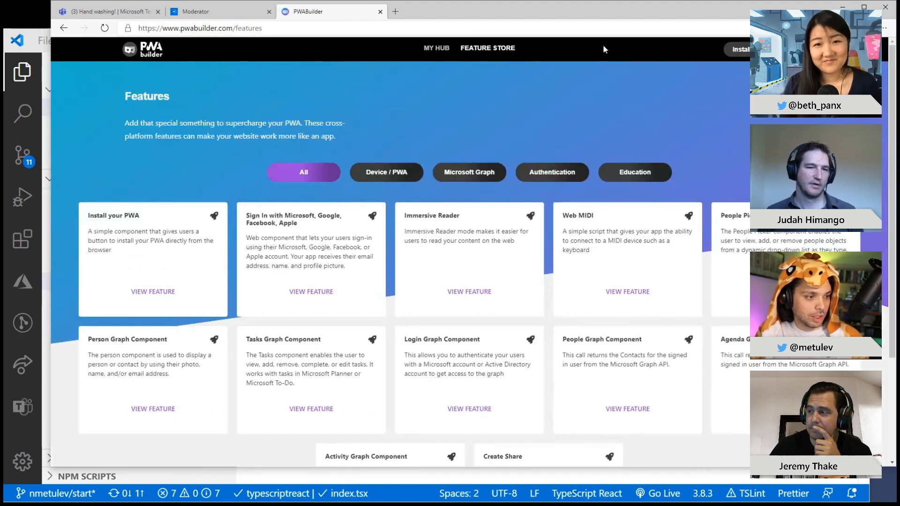
click(142, 49)
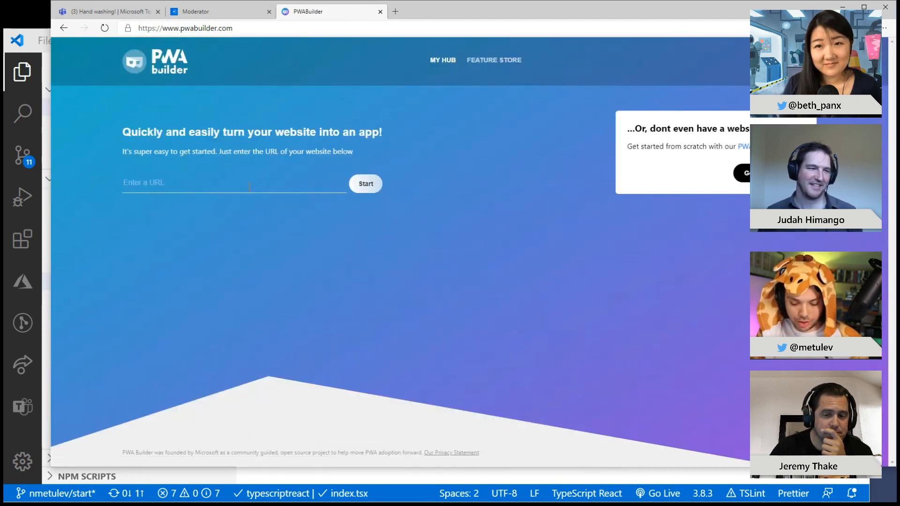
text(https:)
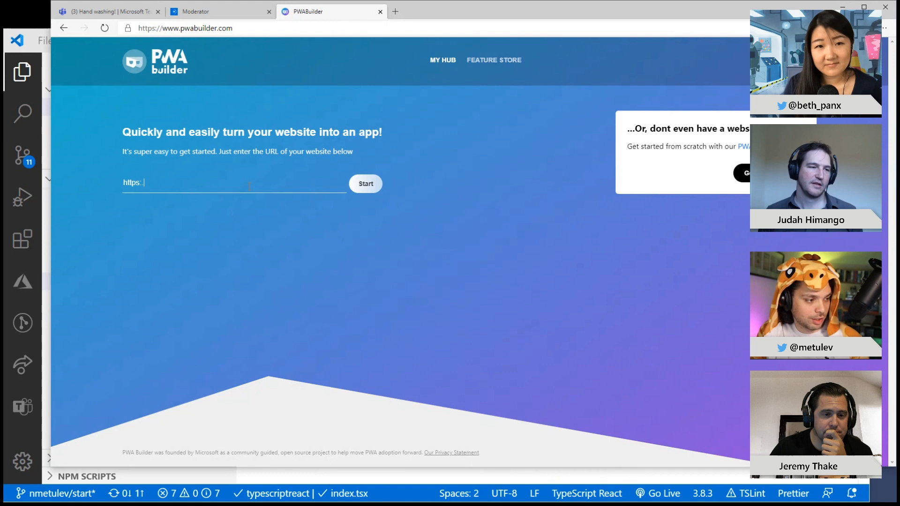
text(//mode)
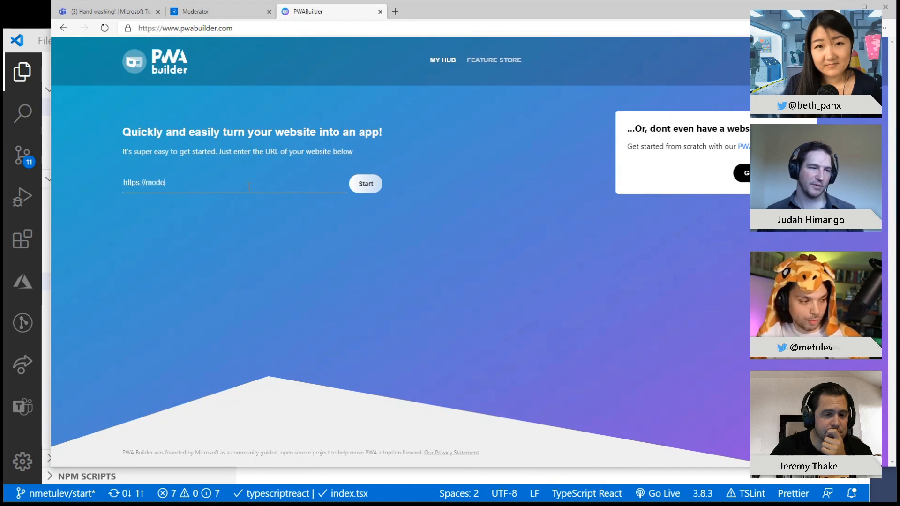
text(rator.ngrok.)
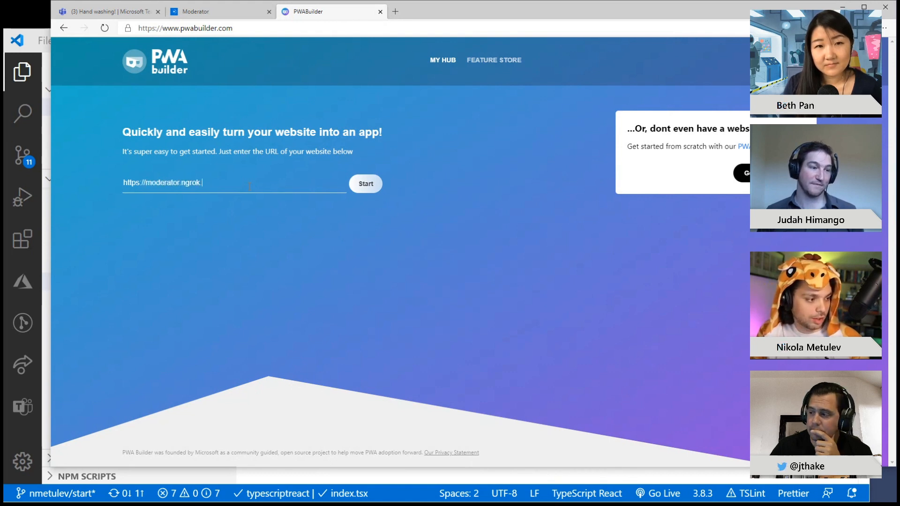
- Submit the Moderator address and download the Android package for Google Play
click(365, 183)
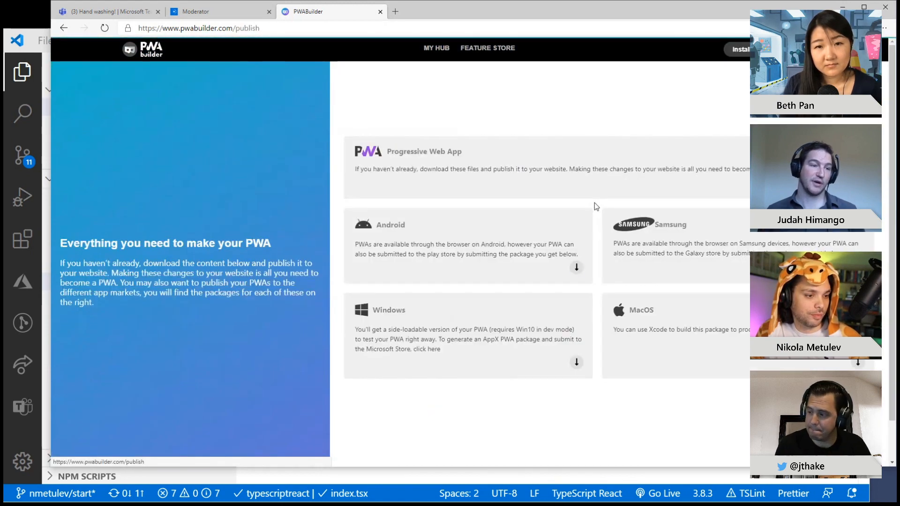
mouse_move(613, 274)
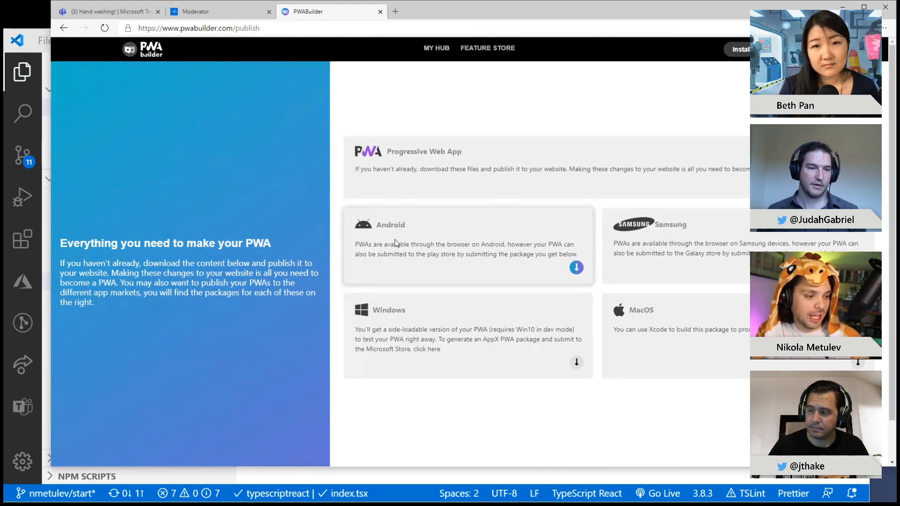
mouse_move(734, 351)
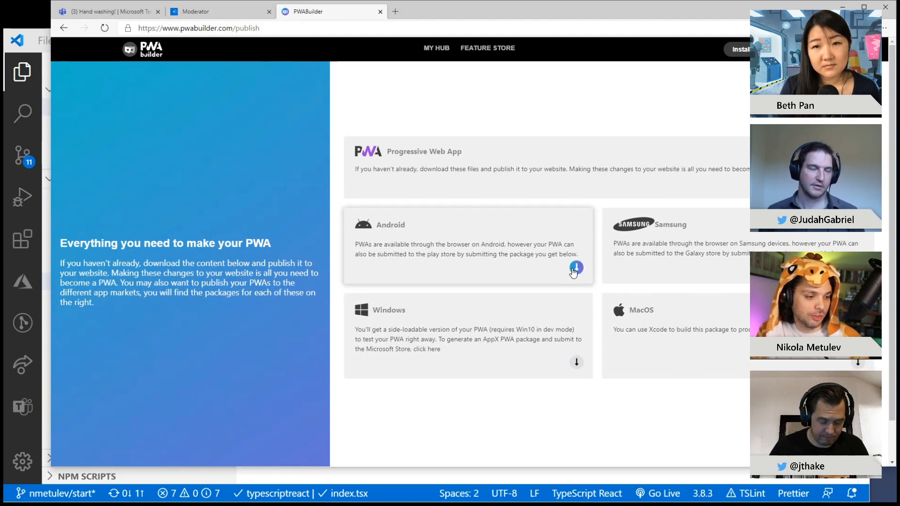
click(576, 269)
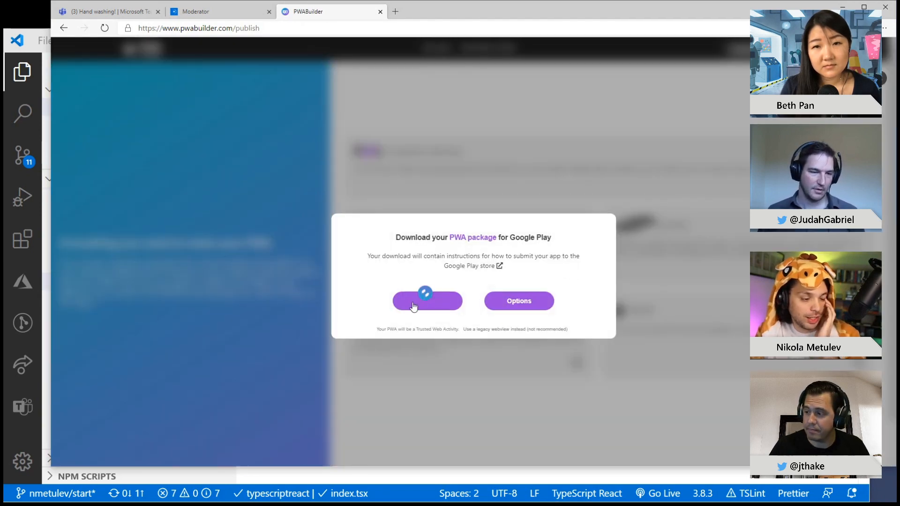
mouse_move(459, 267)
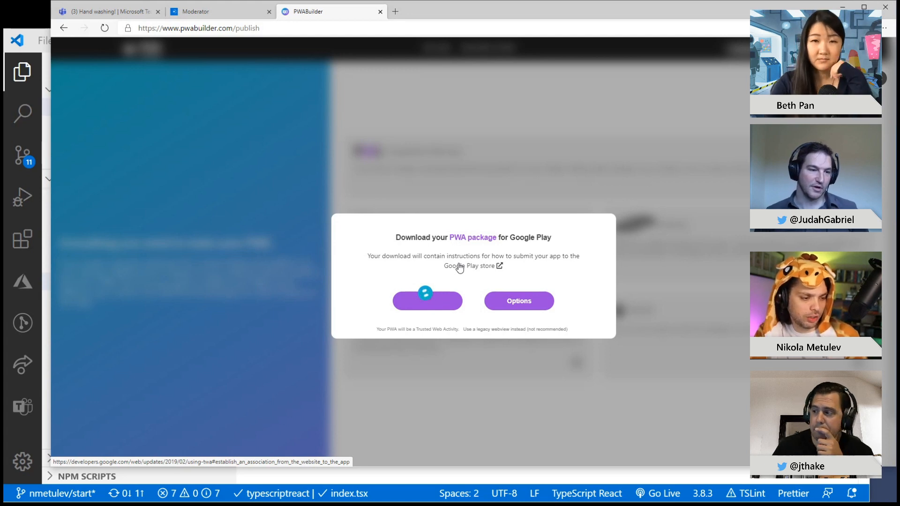
mouse_move(455, 241)
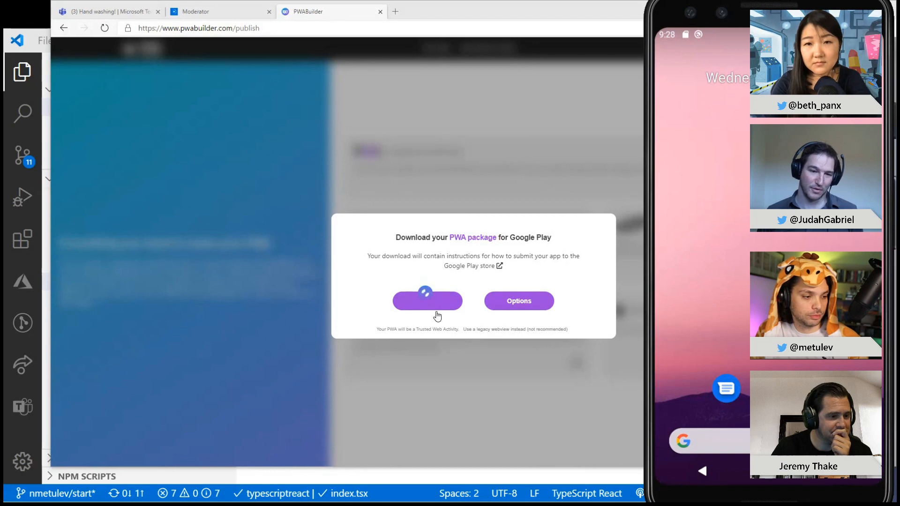
click(427, 301)
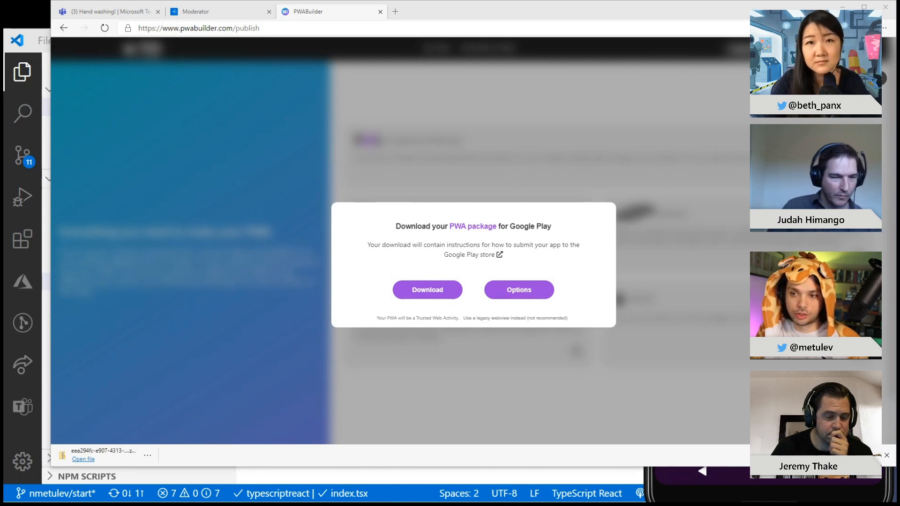
- Install Moderator-signed.apk from the downloaded package on the emulator and launch Moderator
click(82, 460)
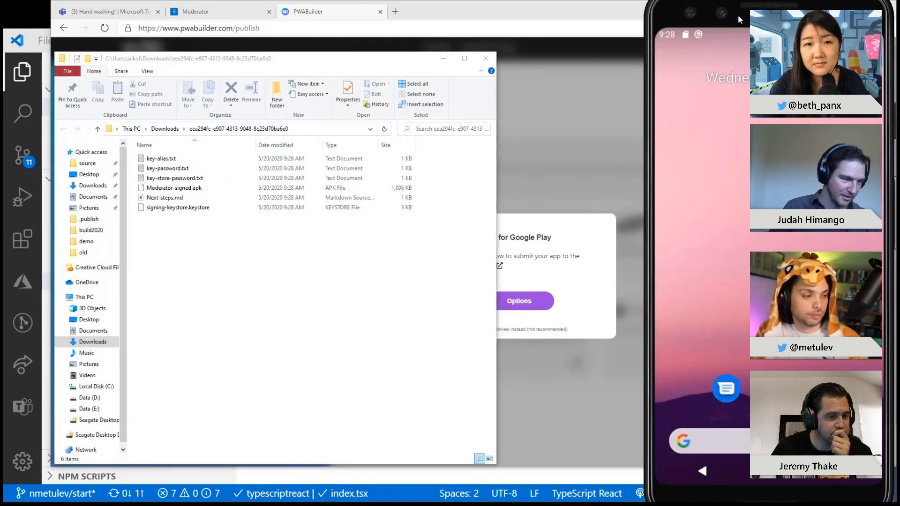
click(174, 188)
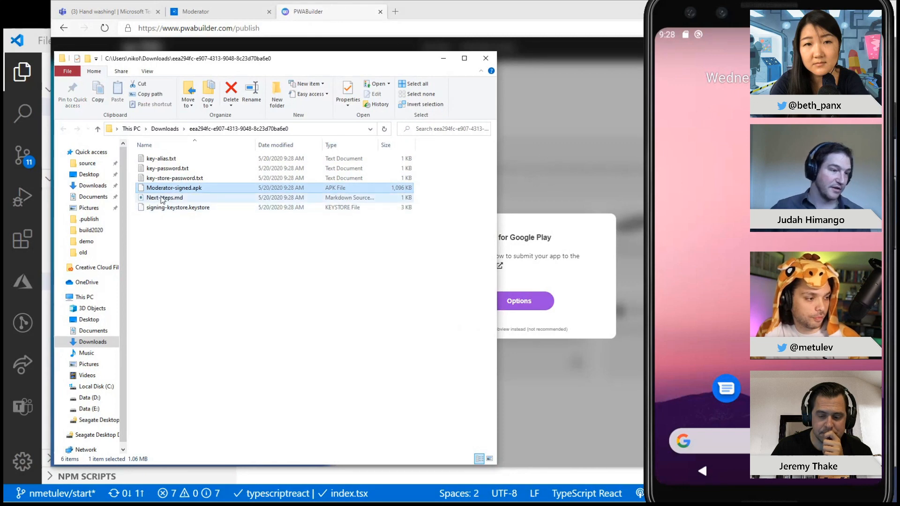
mouse_move(174, 188)
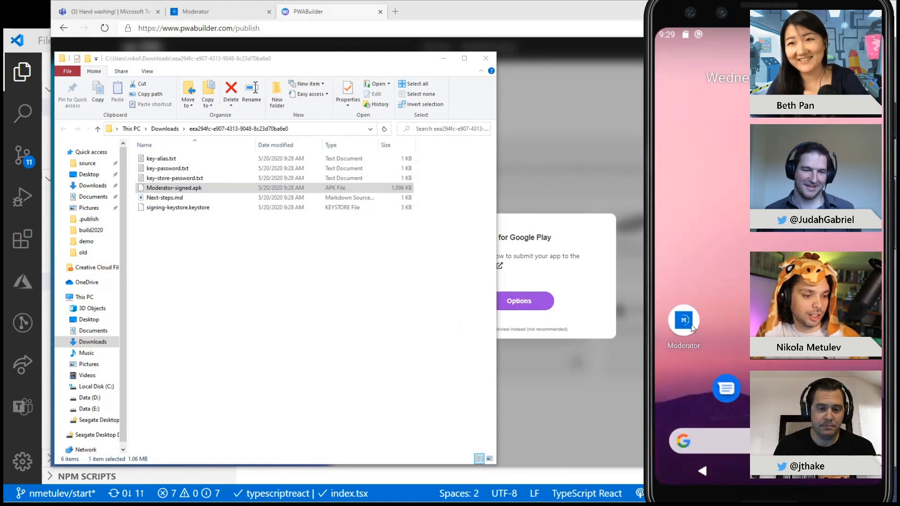
click(683, 320)
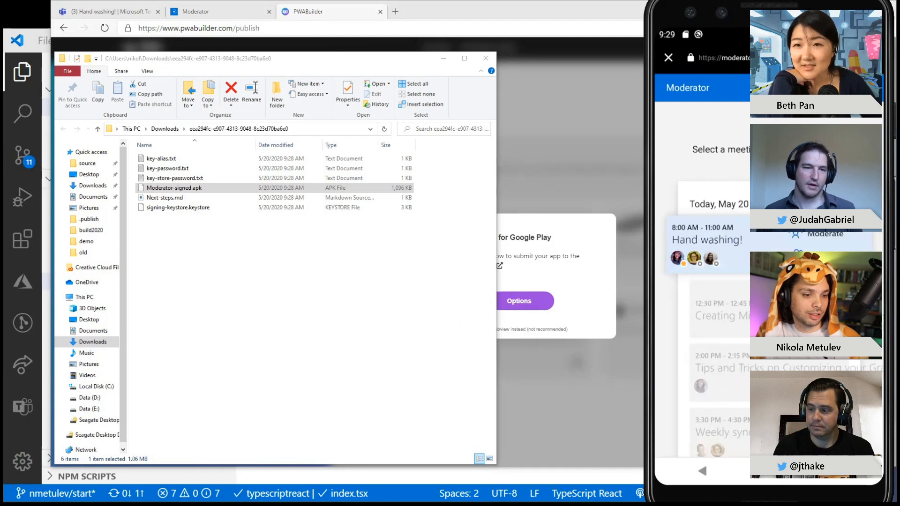
scroll(down, 3)
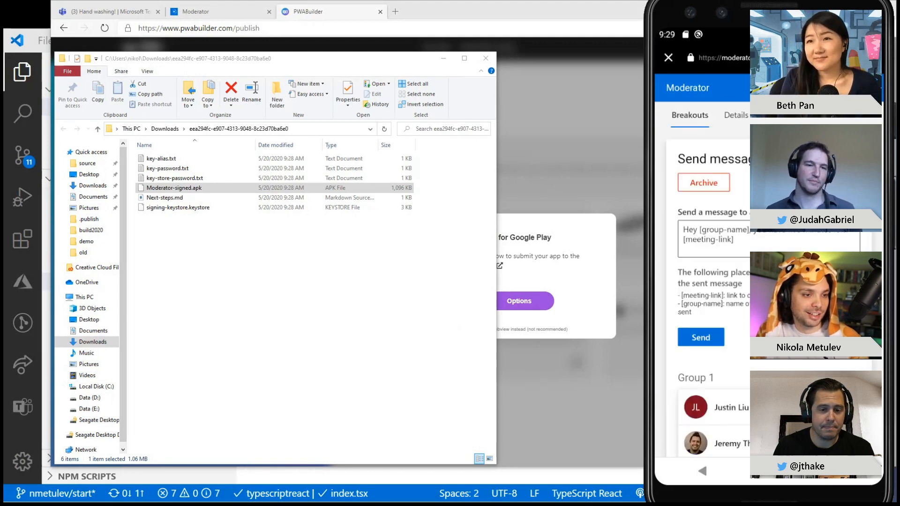
scroll(up, 3)
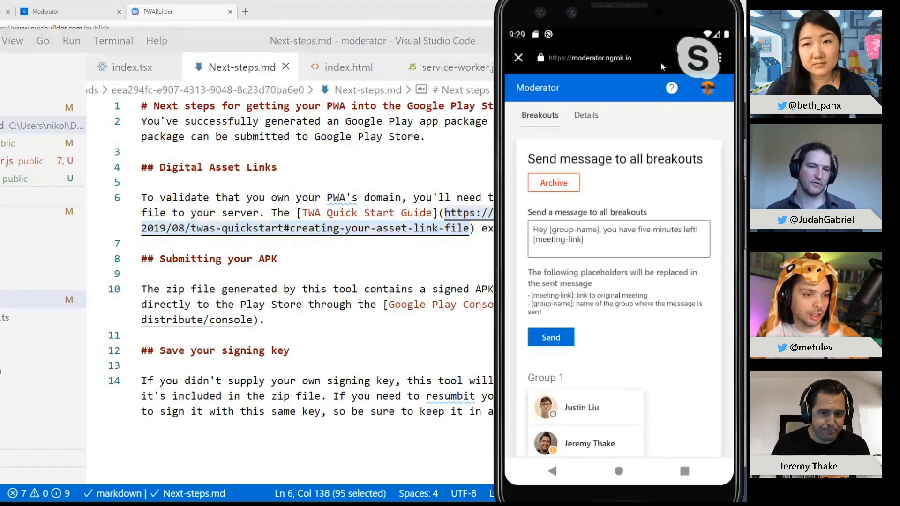
- Scroll Next-steps.md beside the emulator showing Moderator's Send message to all breakouts page
scroll(down, 3)
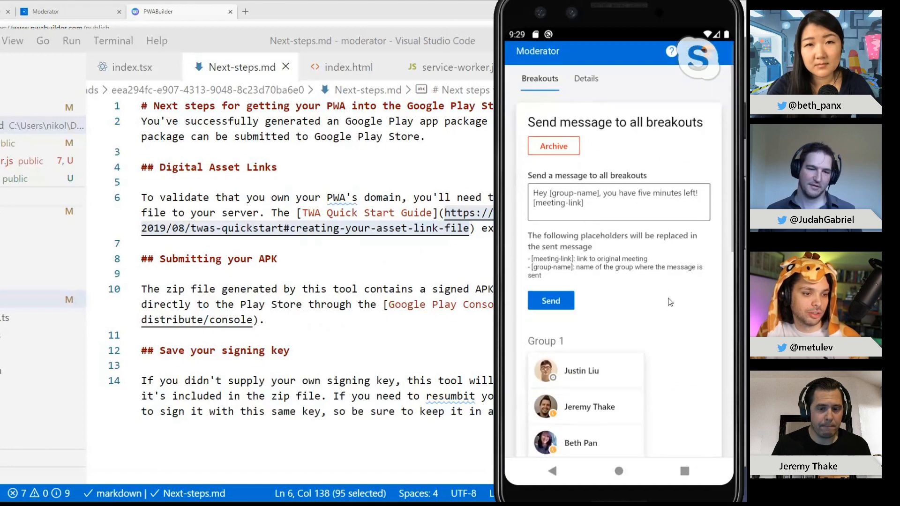